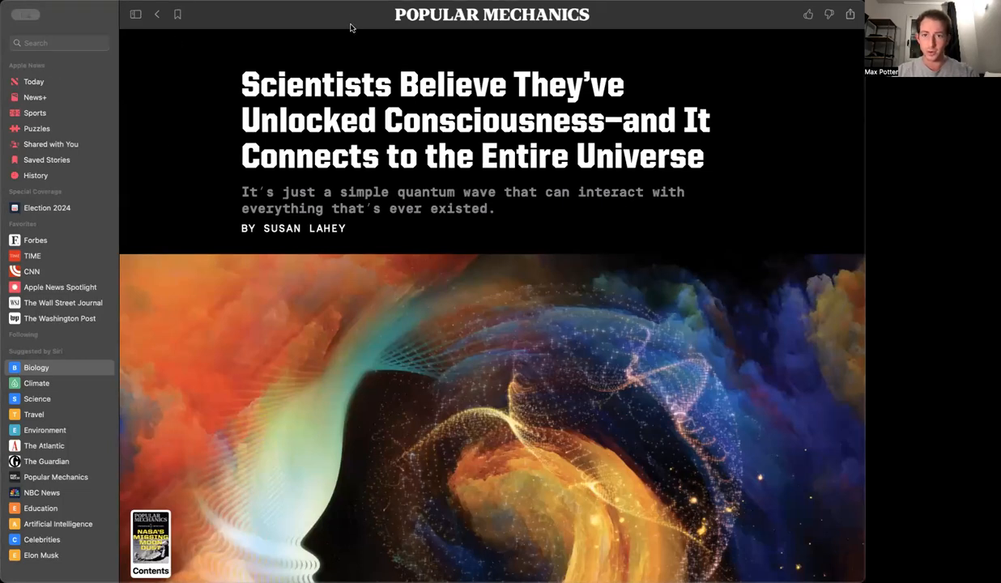
mouse_move(659, 268)
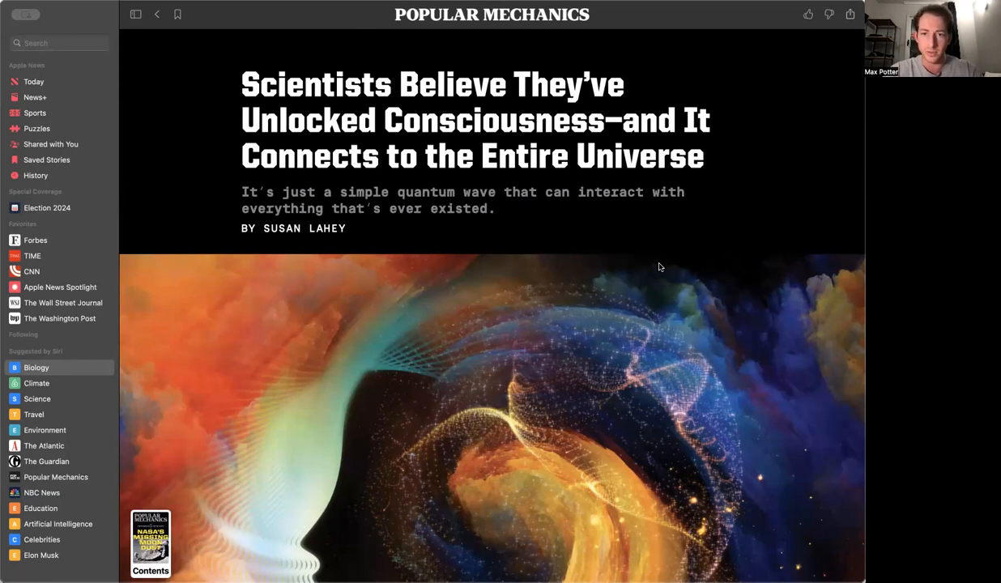
scroll("down", 3)
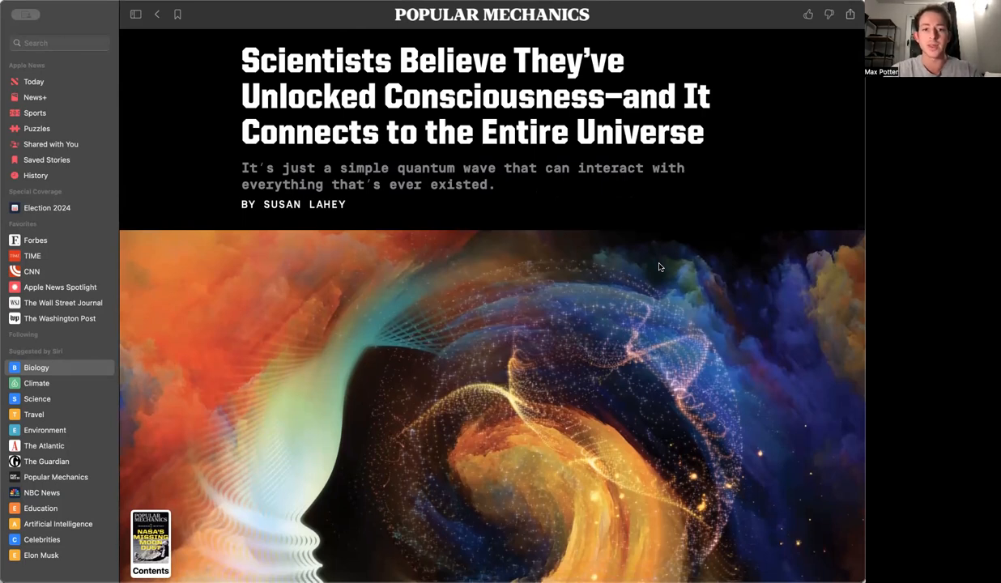
scroll("down", 3)
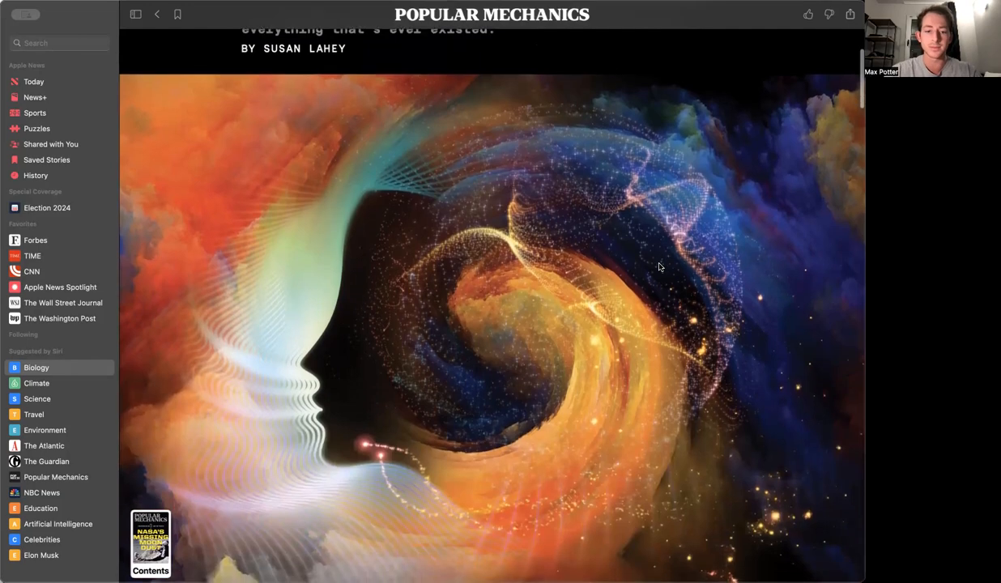
scroll("down", 3)
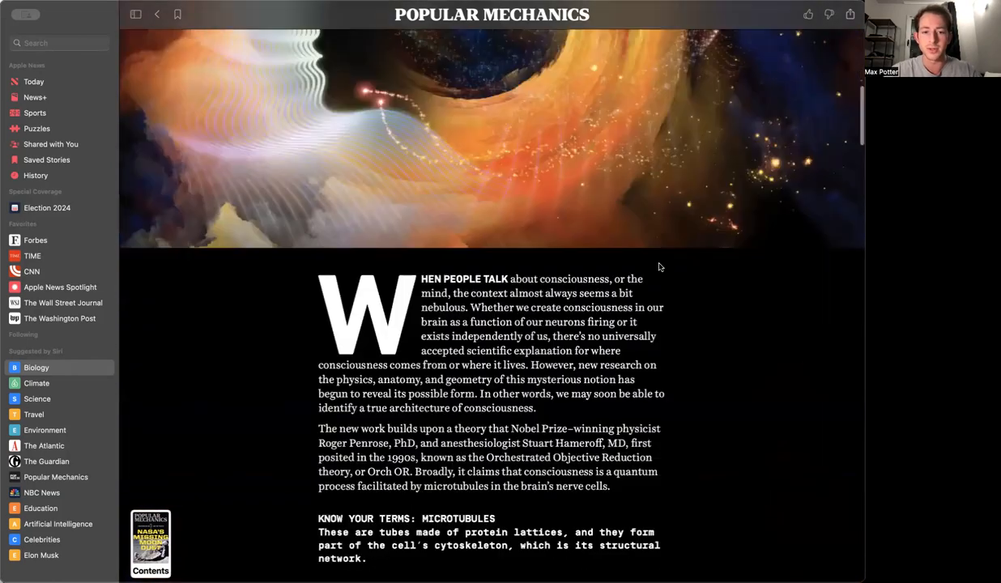
scroll("down", 3)
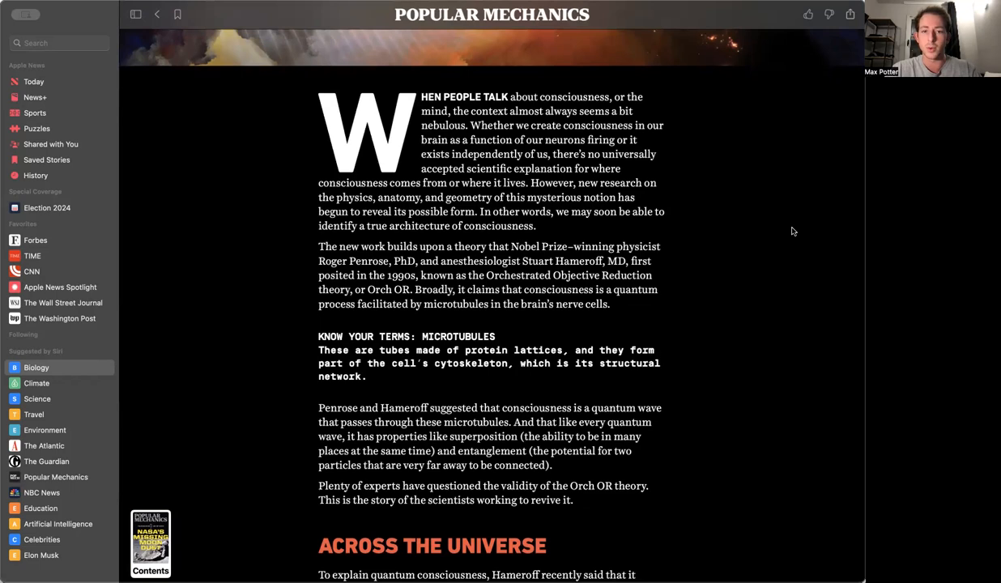
scroll("down", 3)
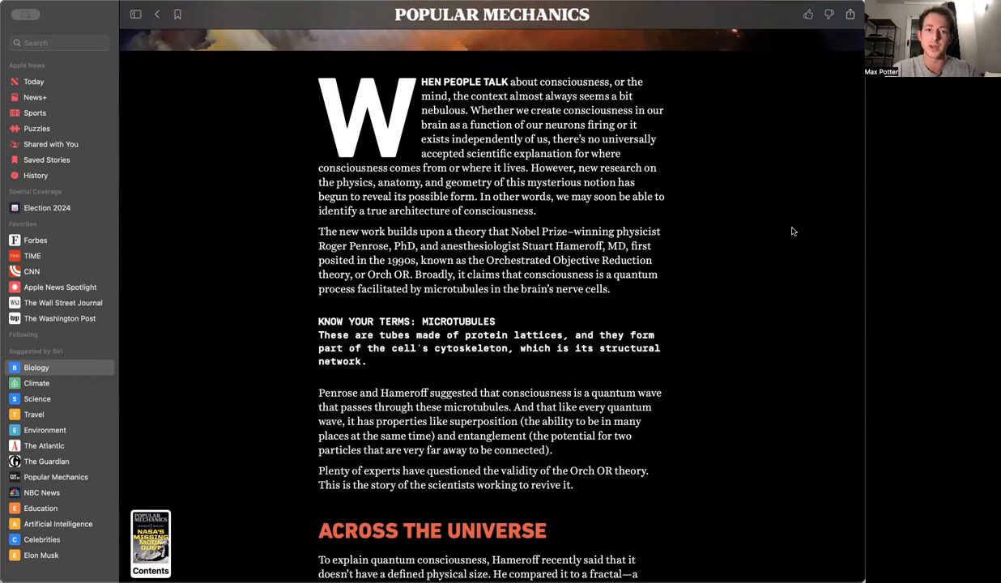
scroll("down", 3)
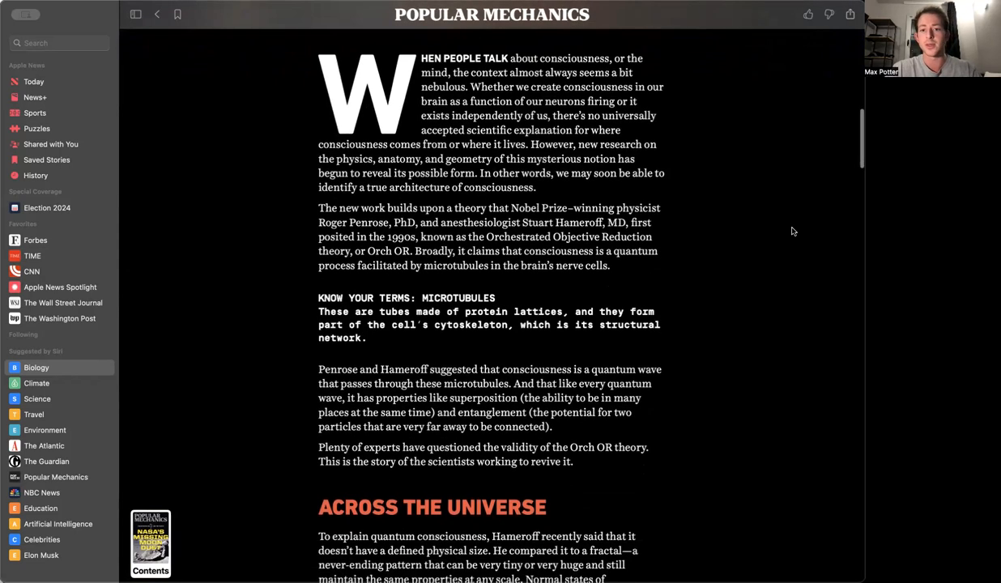
scroll("down", 3)
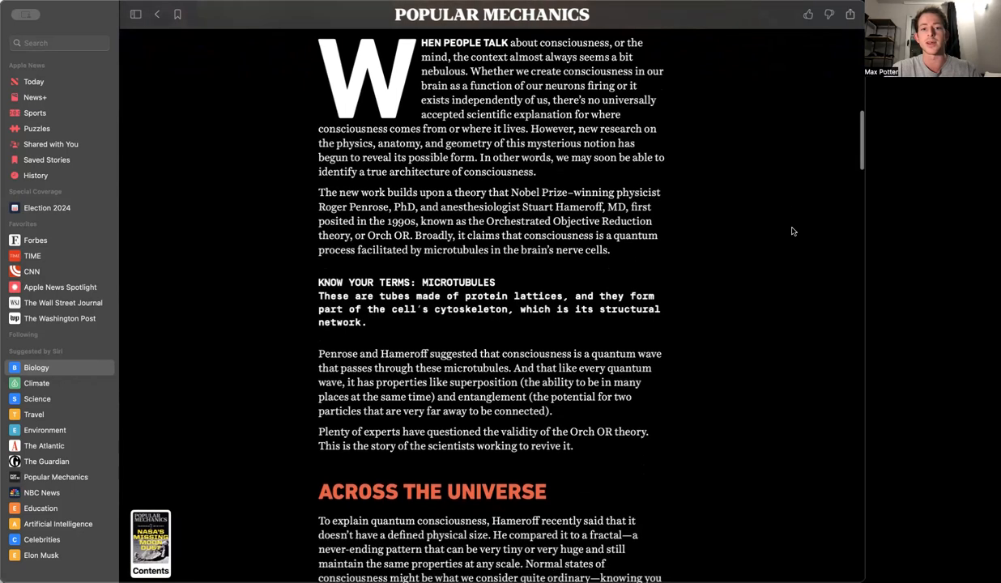
scroll("down", 3)
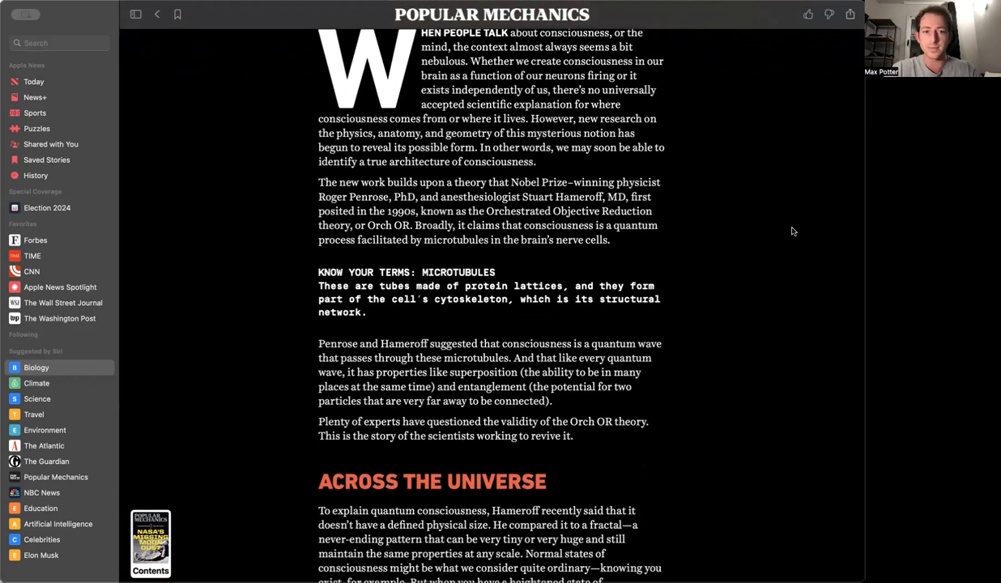
scroll("down", 3)
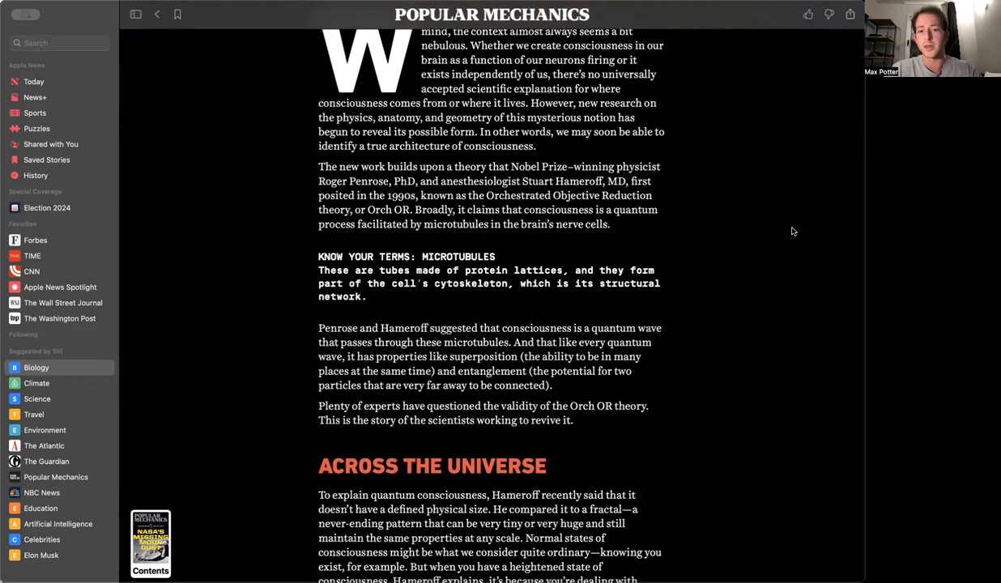
scroll("down", 3)
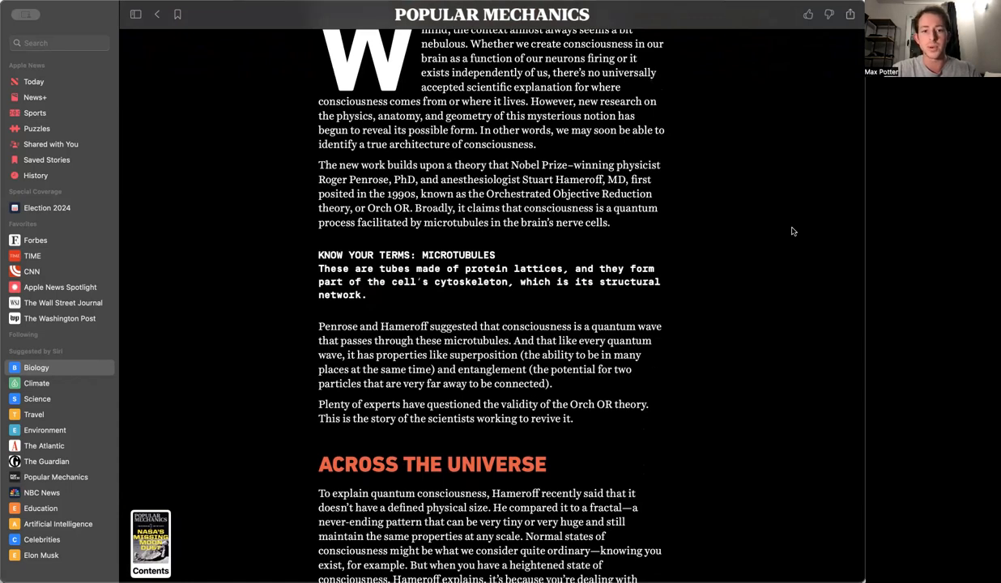
scroll("down", 3)
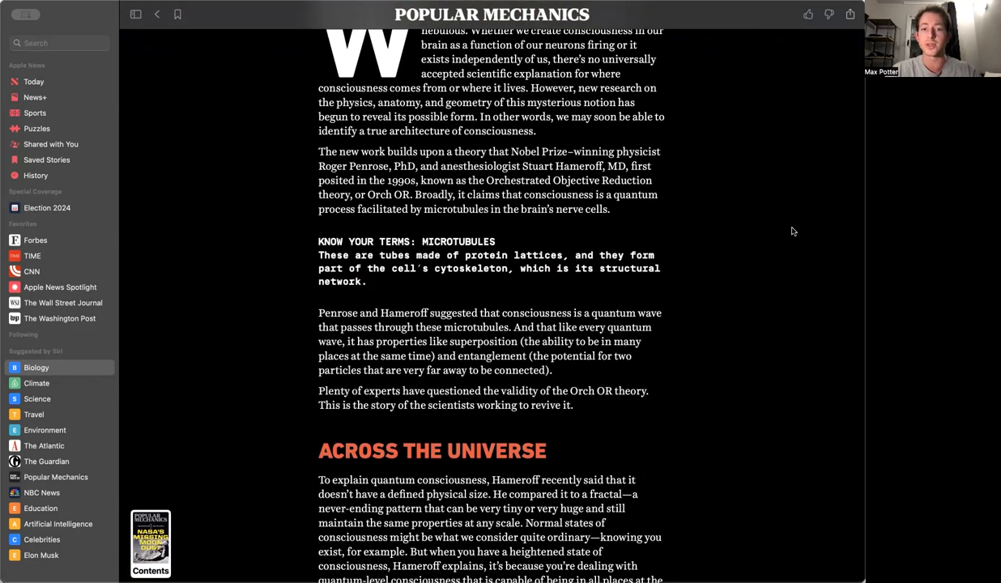
scroll("down", 3)
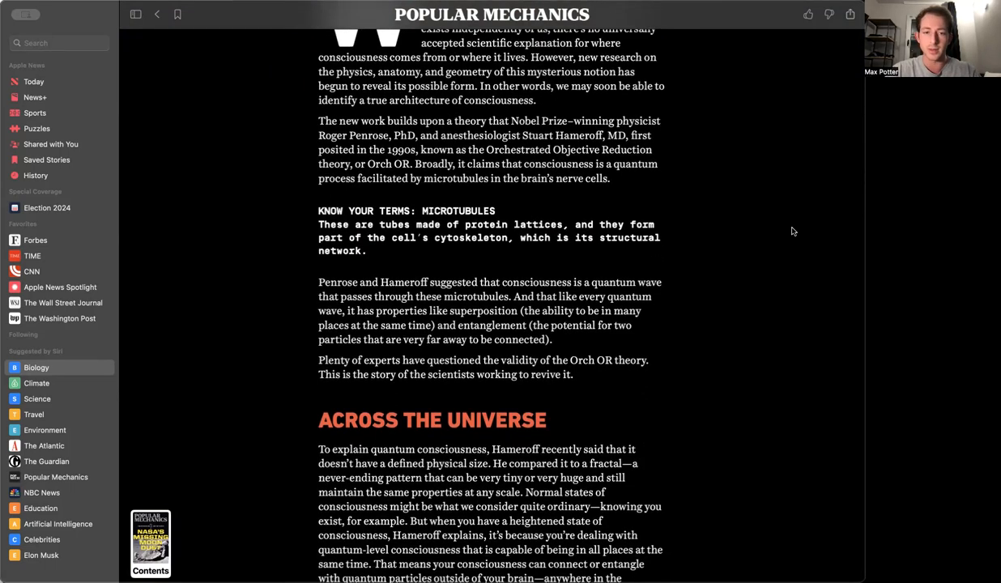
scroll("down", 3)
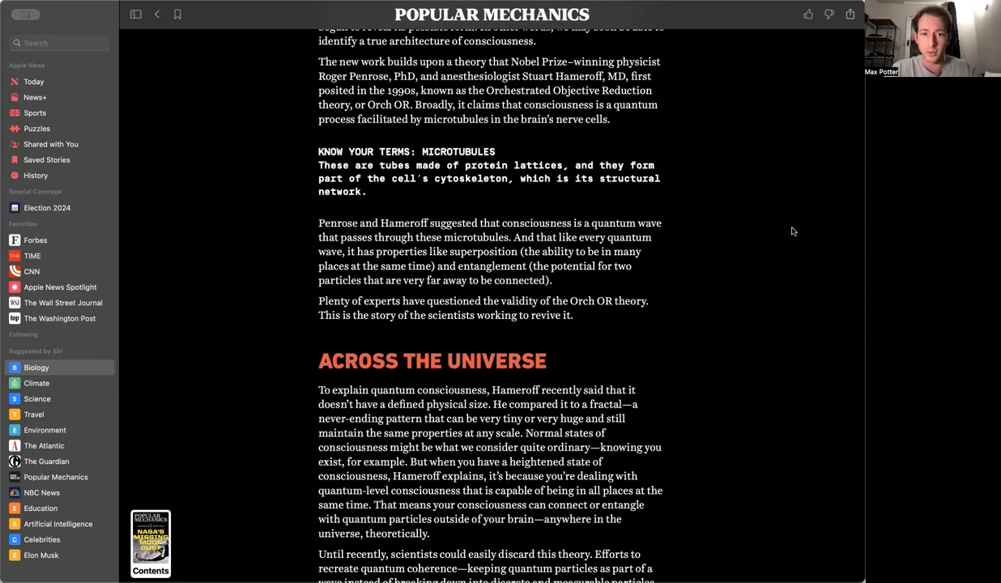
scroll("down", 3)
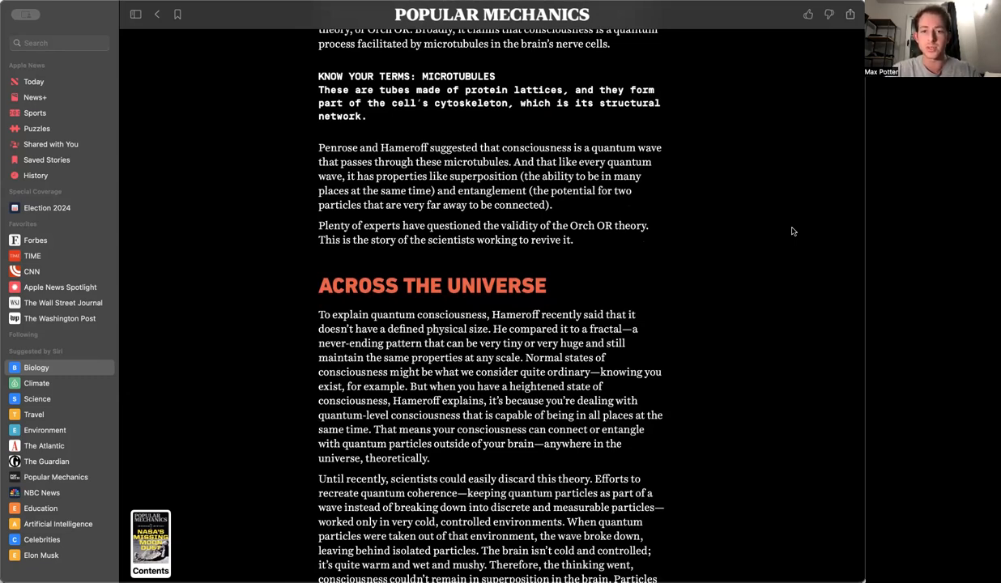
scroll("down", 3)
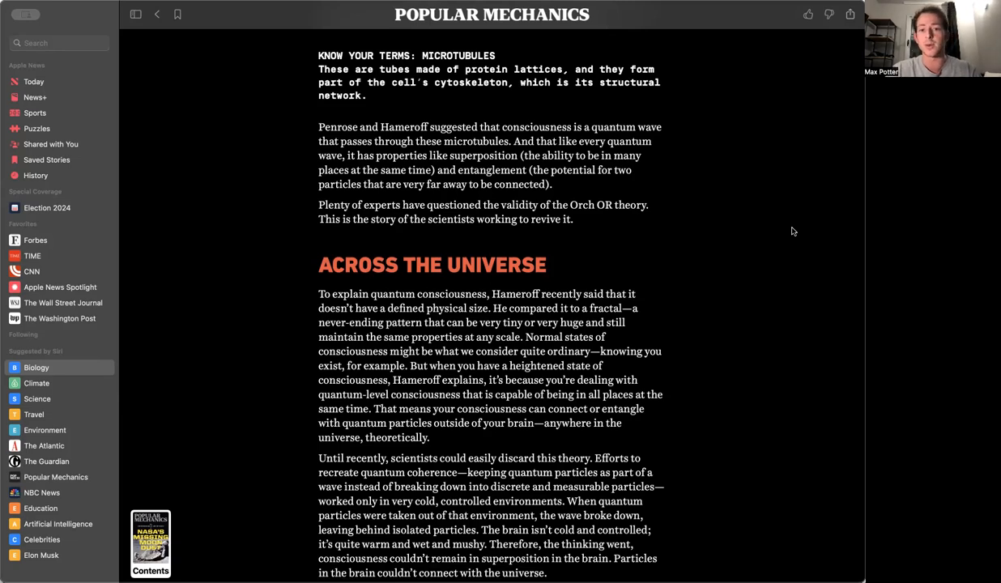
scroll("down", 3)
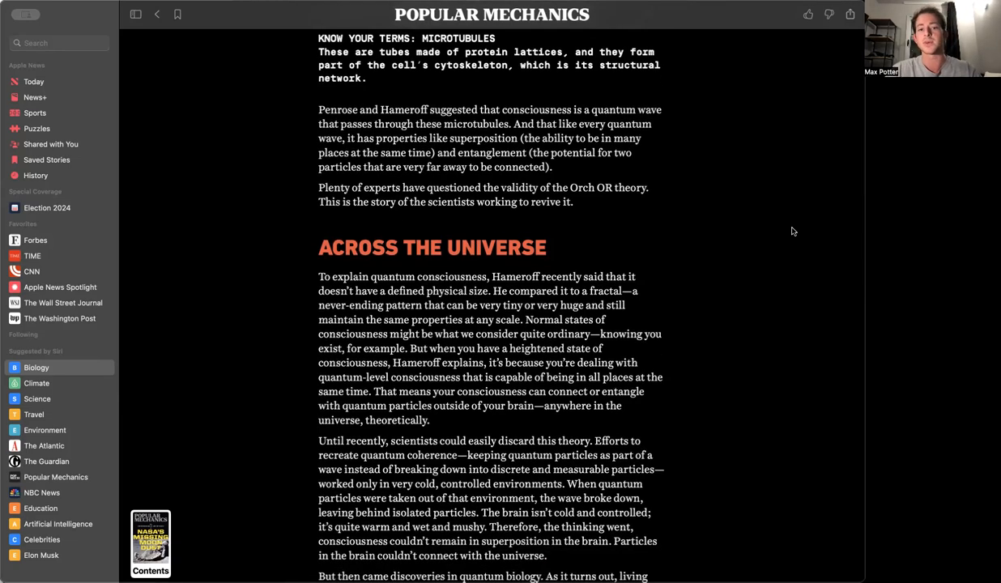
scroll("down", 3)
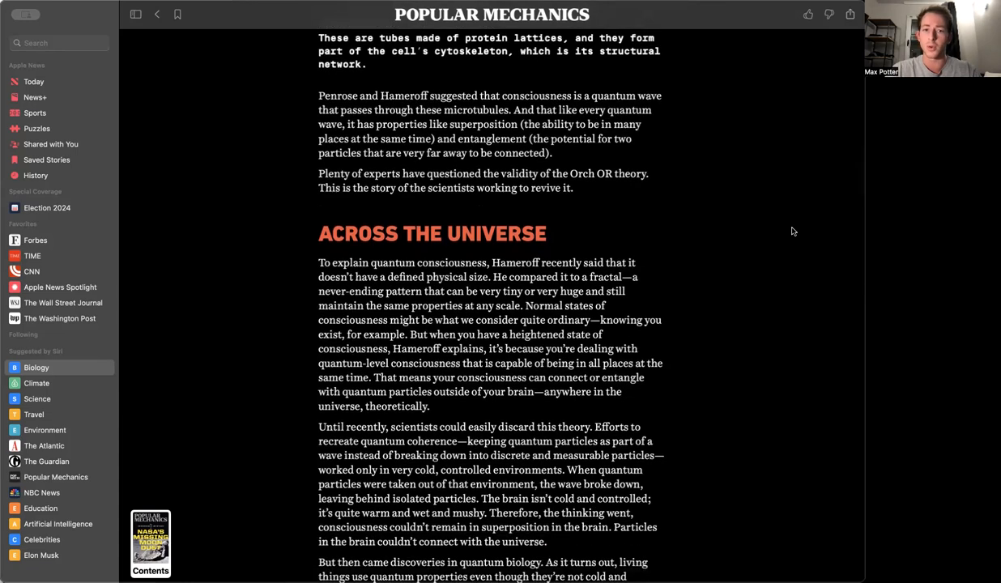
scroll("down", 3)
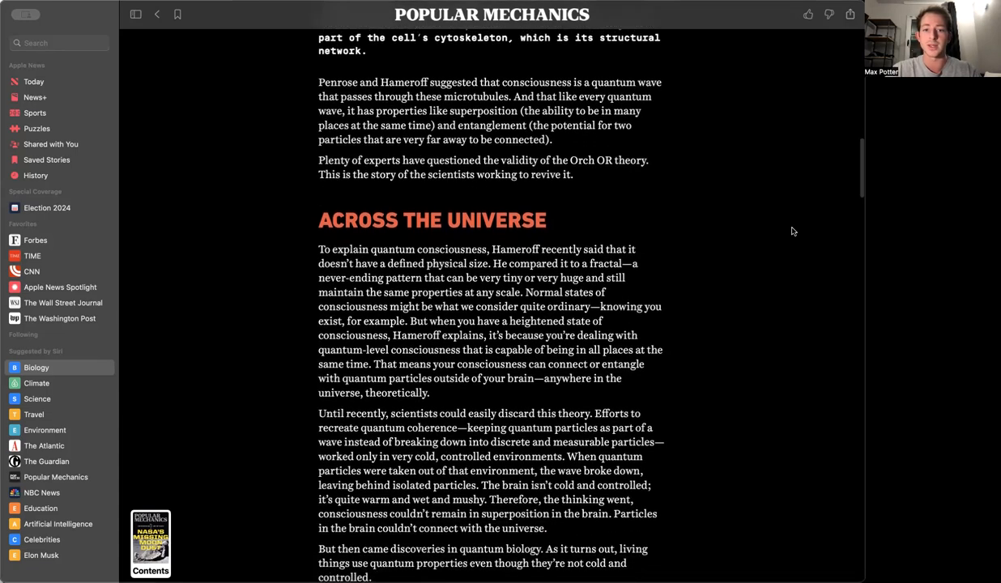
scroll("down", 3)
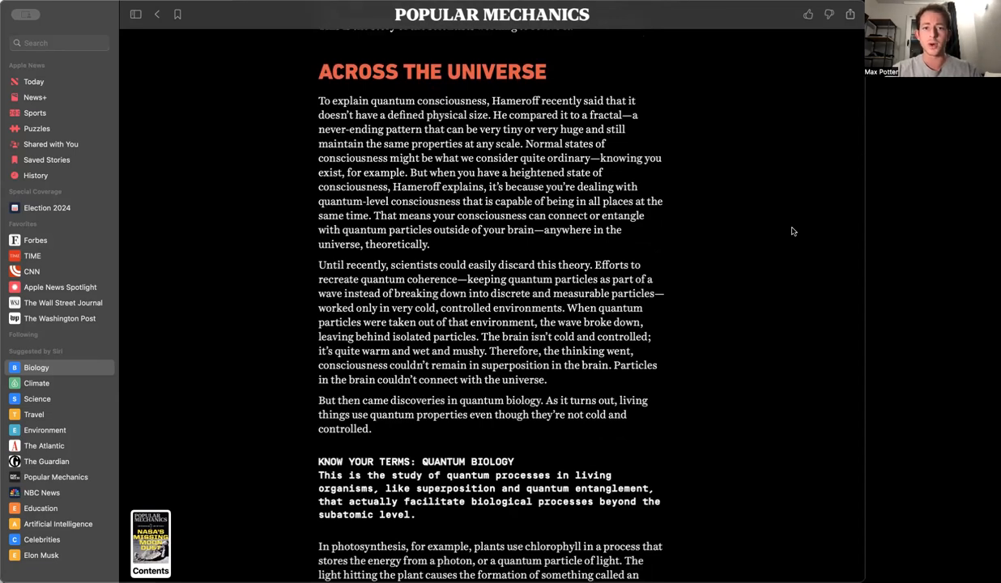
scroll("up", 3)
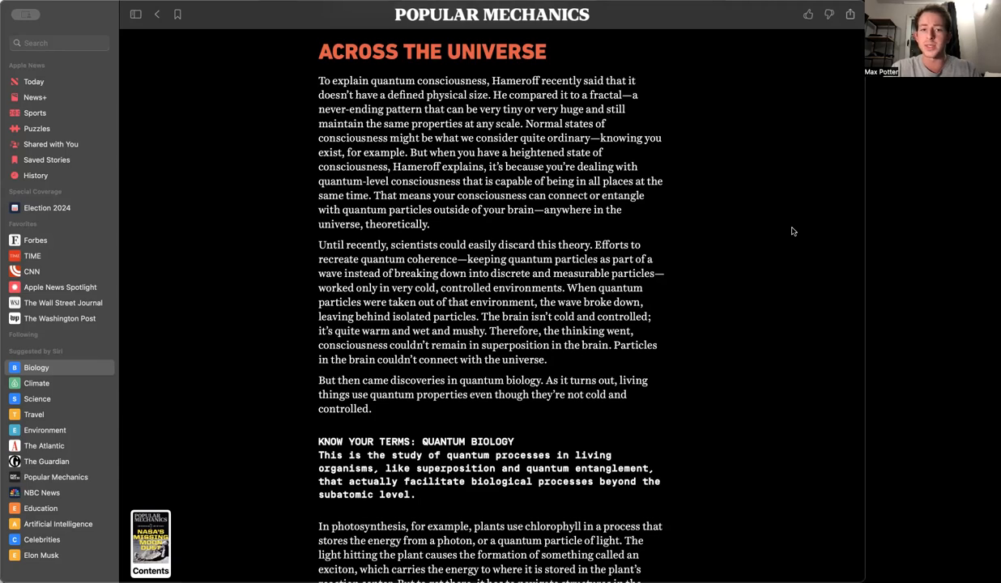
scroll("down", 3)
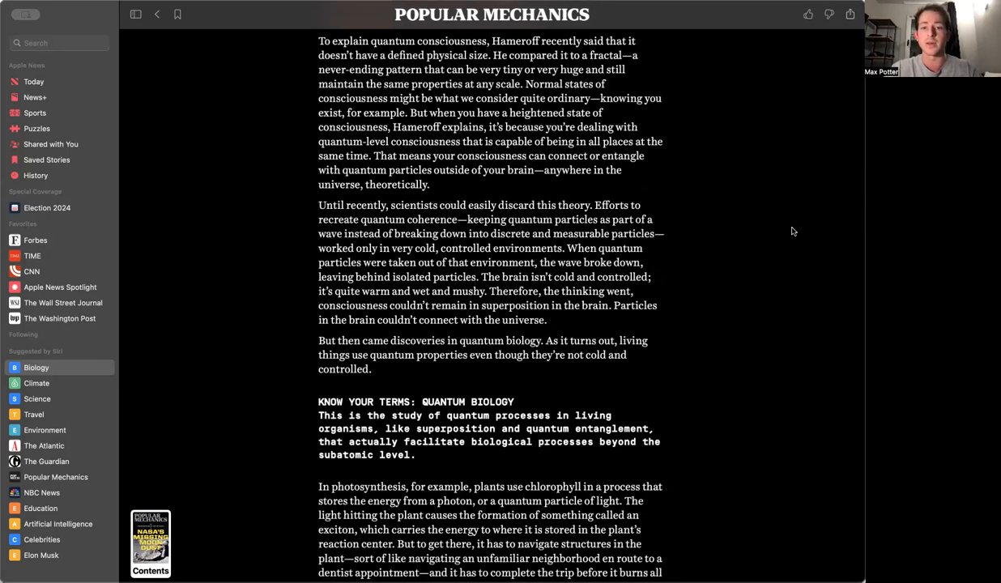
scroll("down", 3)
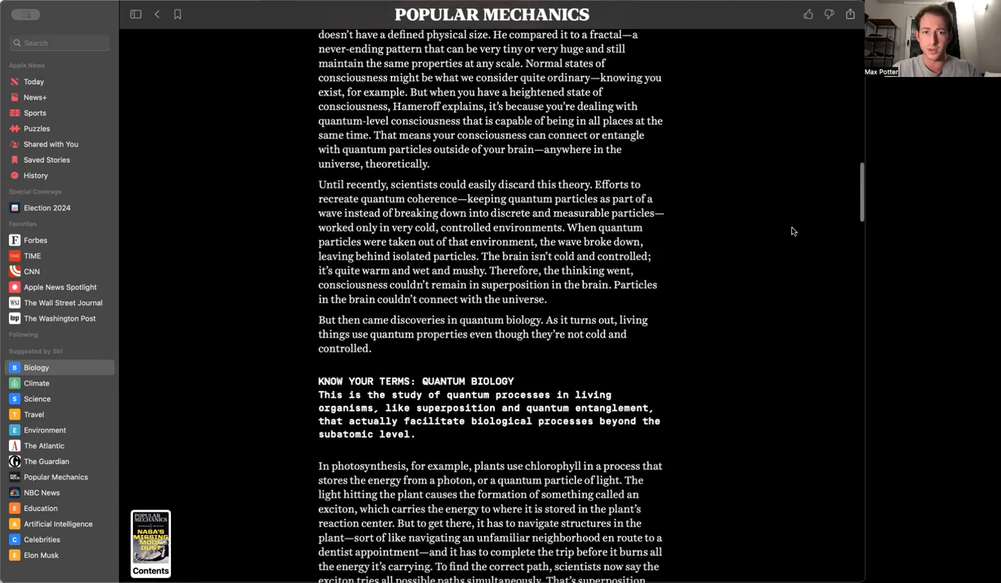
scroll("down", 3)
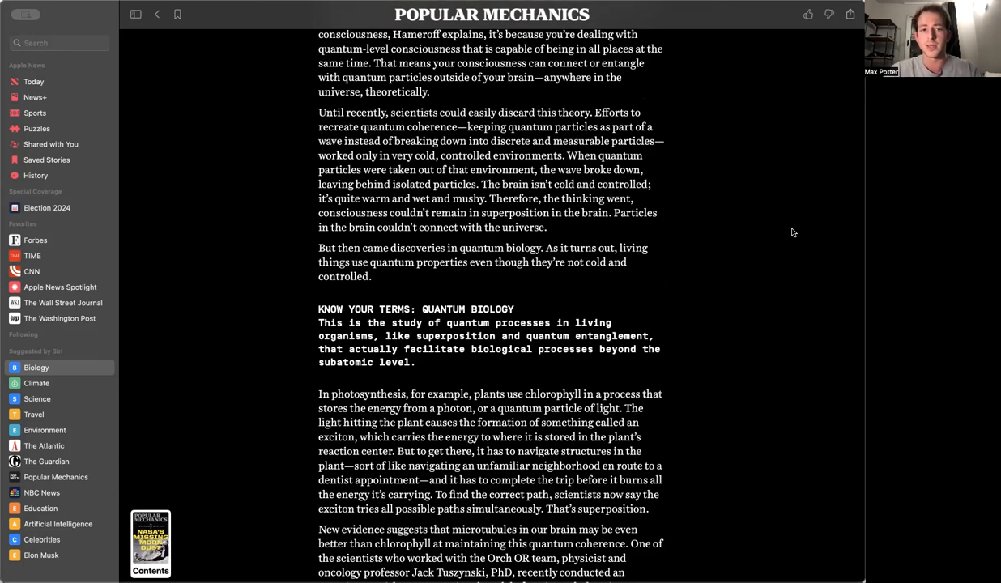
scroll("down", 3)
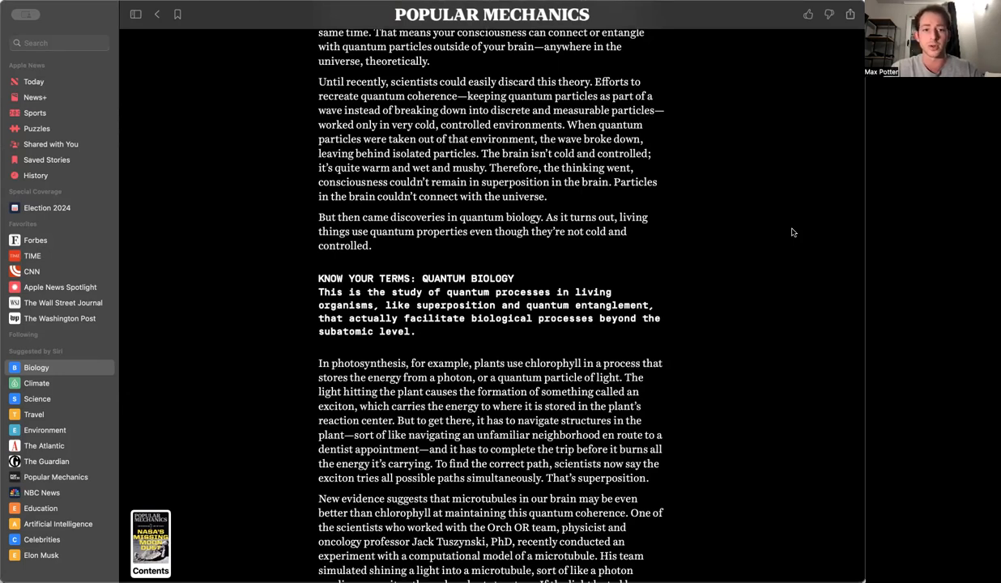
scroll("down", 3)
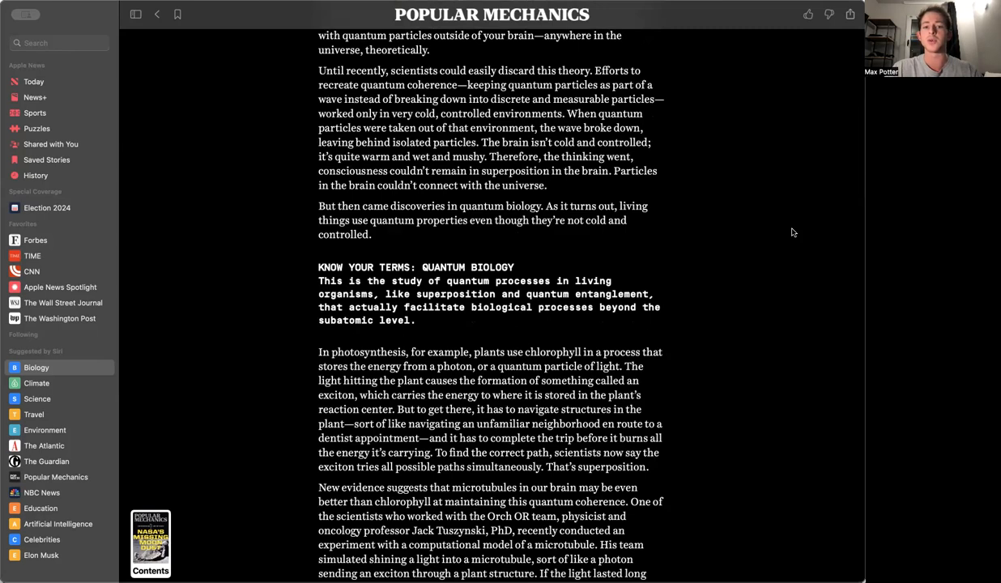
scroll("down", 3)
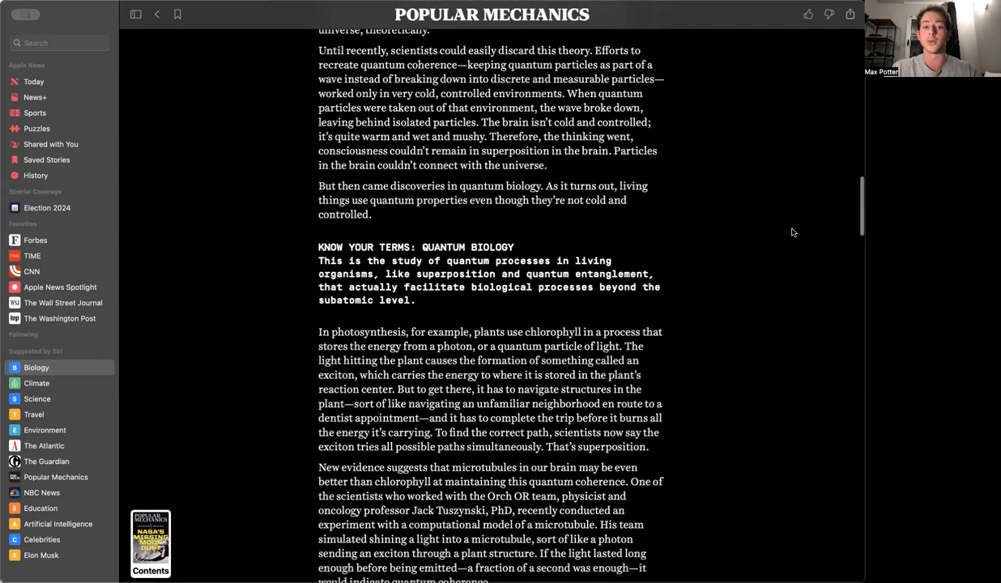
scroll("down", 3)
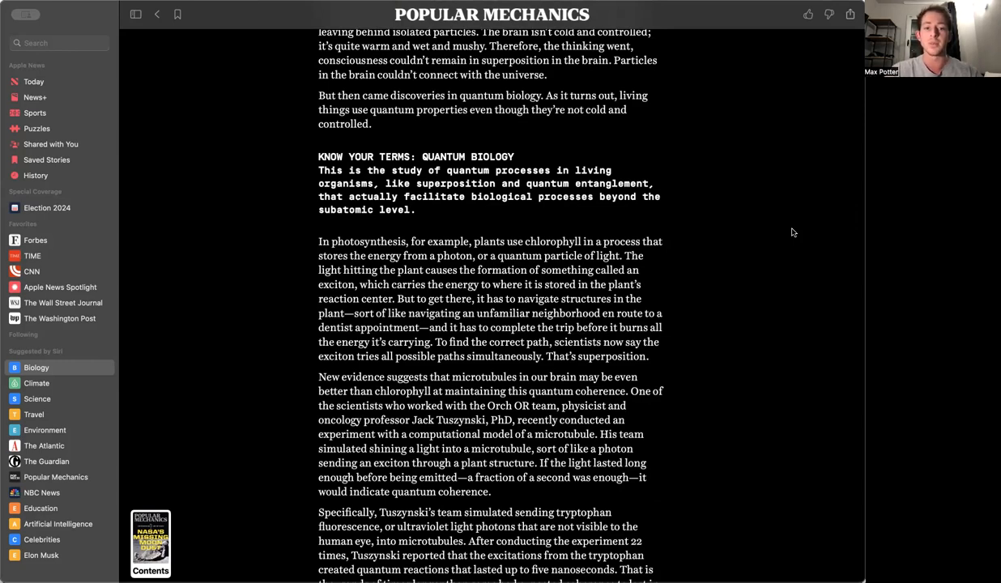
scroll("down", 3)
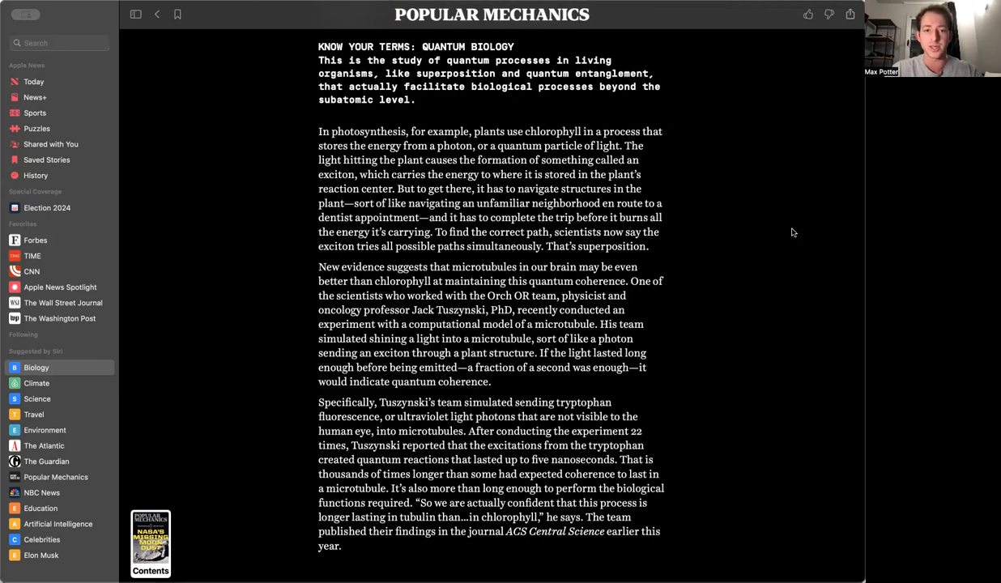
scroll("down", 3)
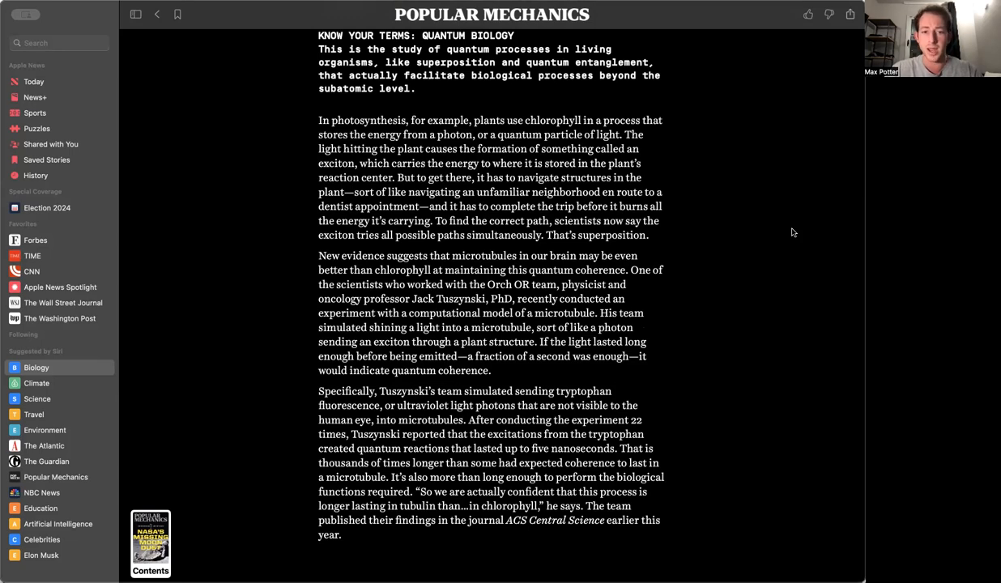
scroll("down", 3)
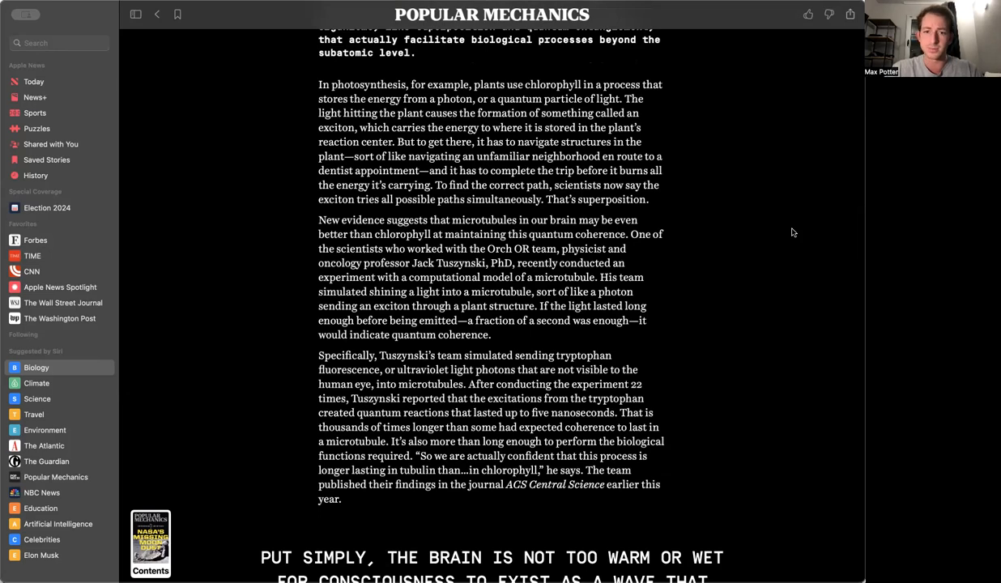
scroll("down", 3)
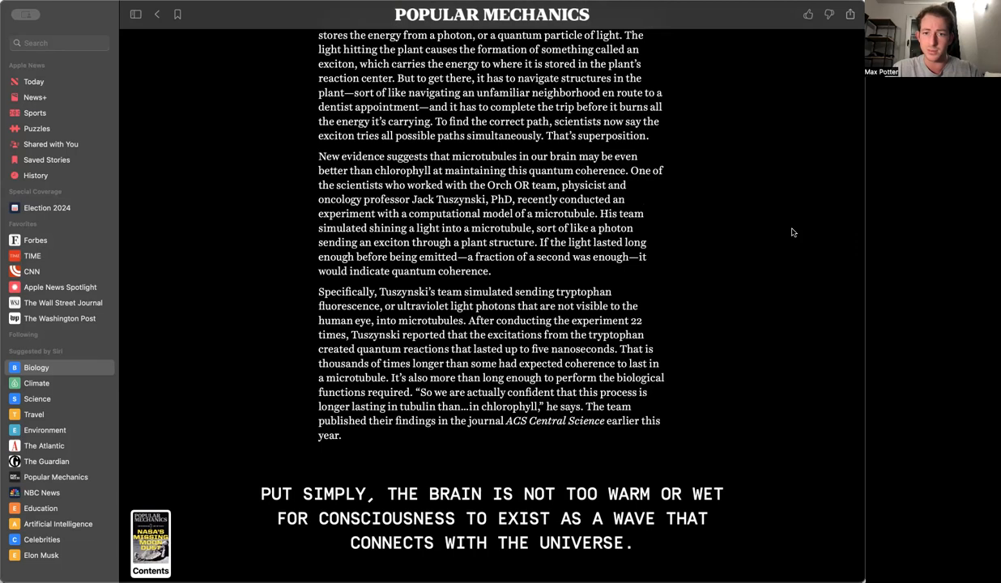
scroll("down", 3)
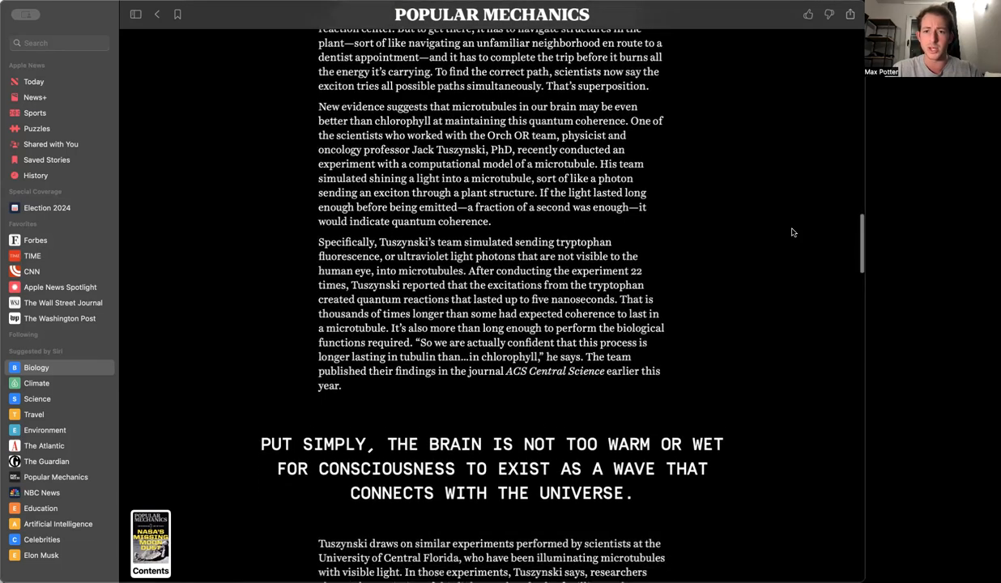
scroll("down", 3)
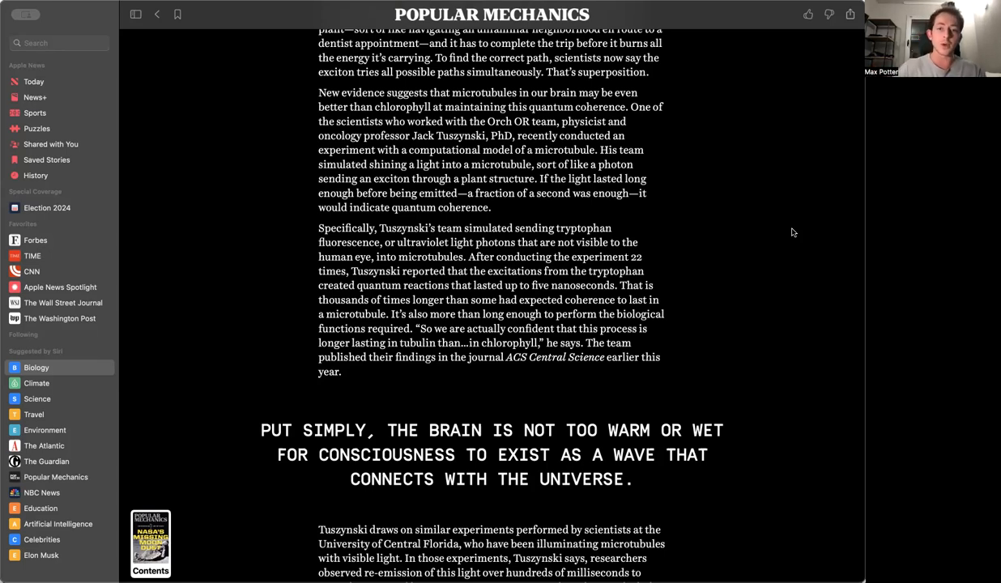
scroll("down", 3)
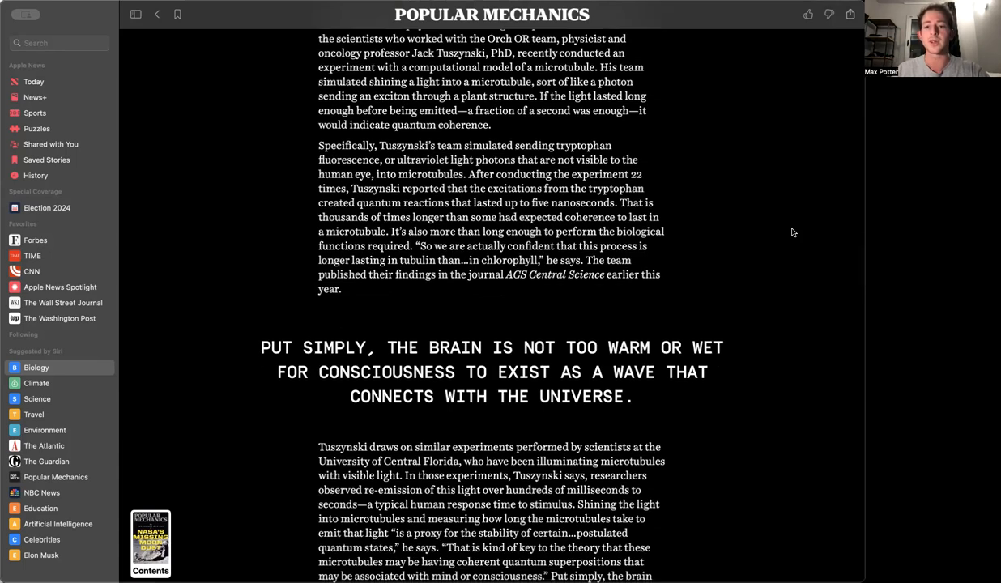
scroll("down", 3)
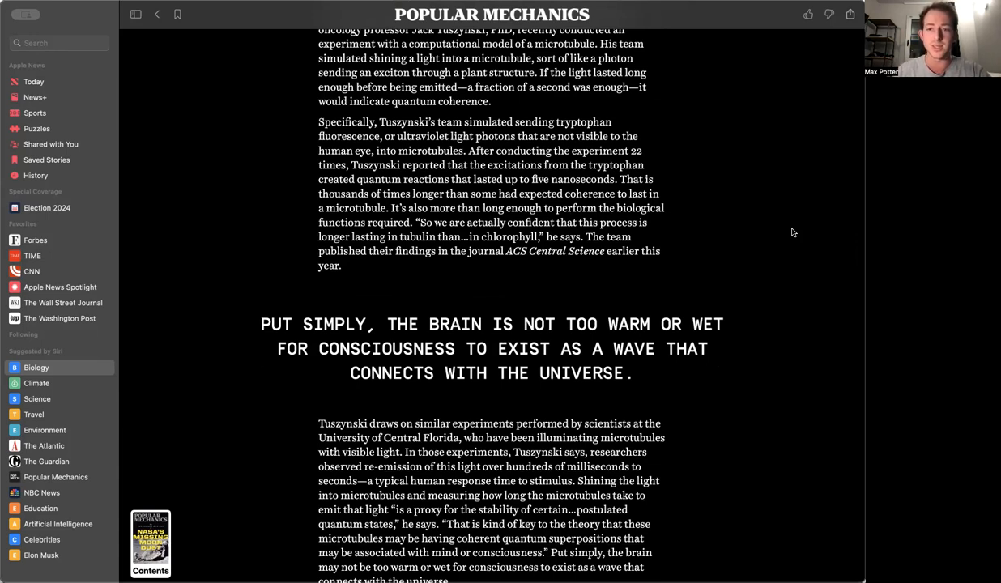
scroll("down", 3)
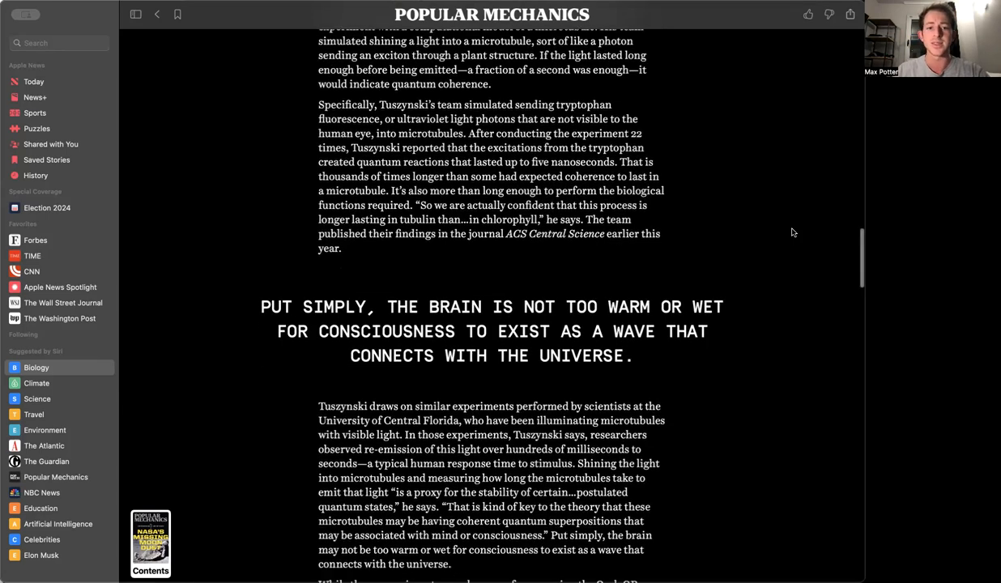
scroll("down", 3)
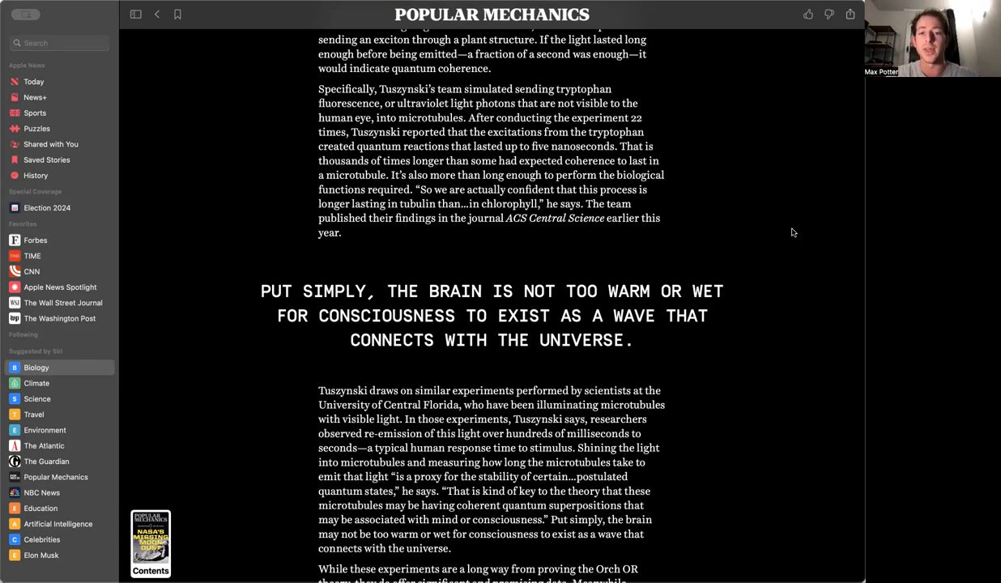
scroll("down", 3)
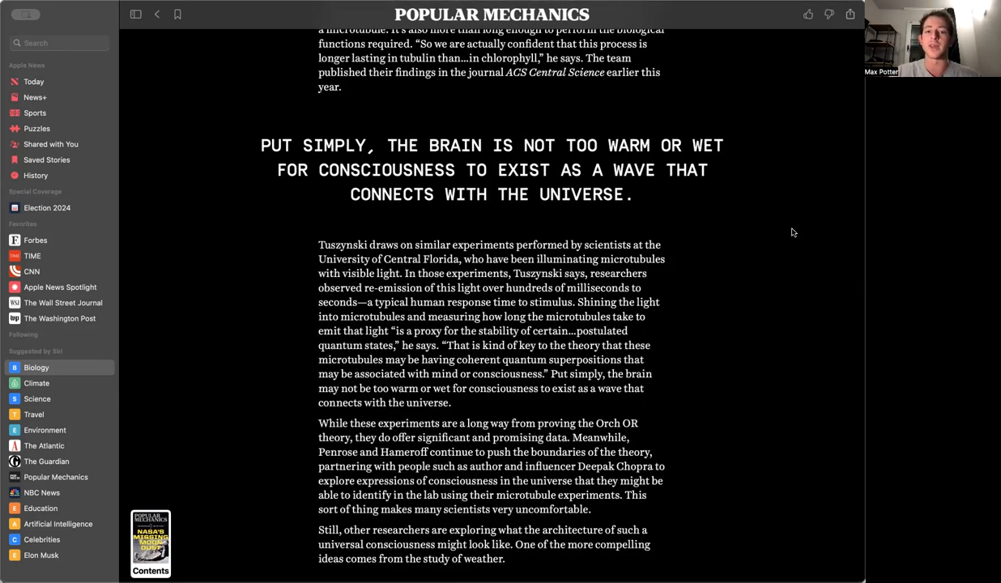
scroll("down", 3)
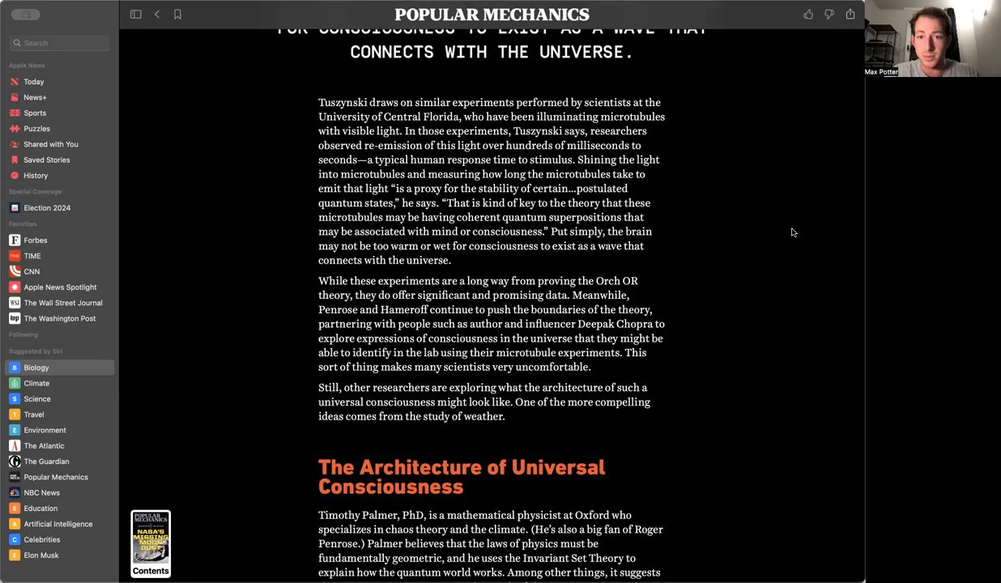
scroll("down", 3)
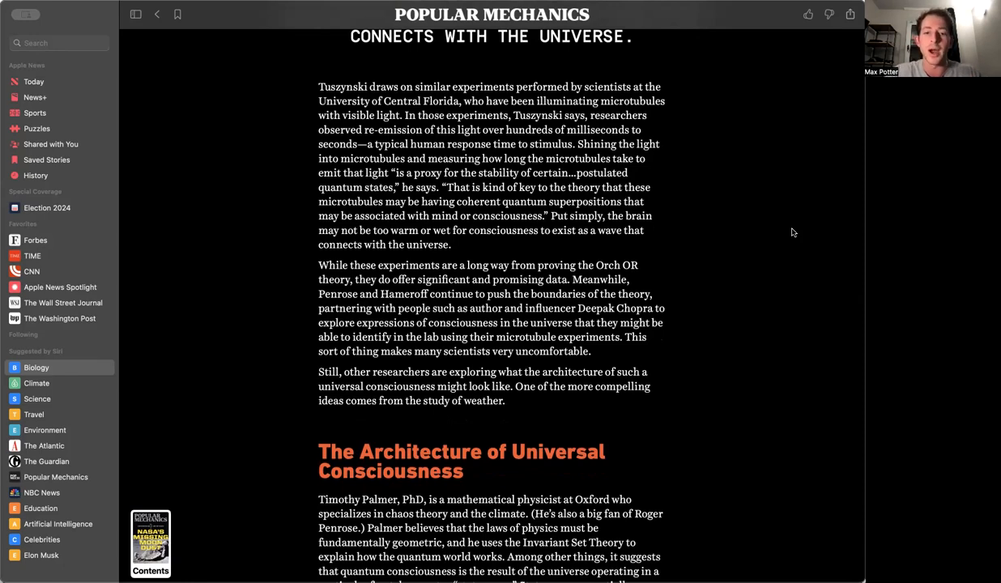
scroll("down", 3)
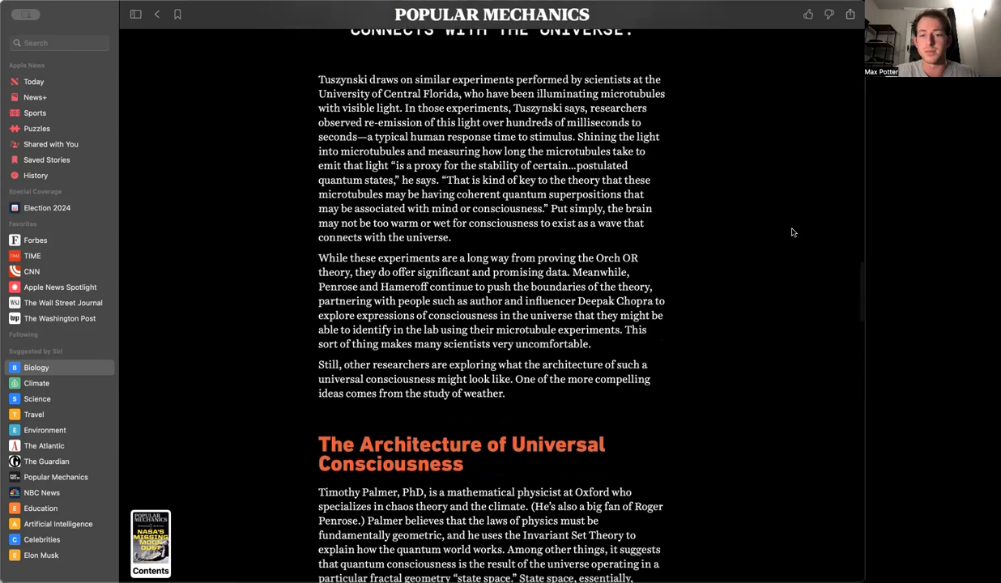
scroll("down", 3)
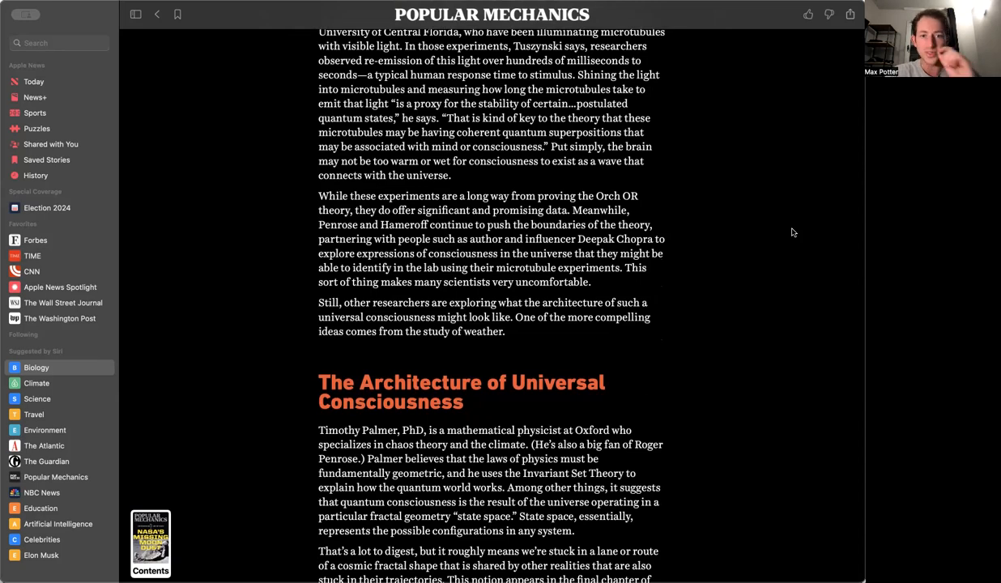
scroll("down", 3)
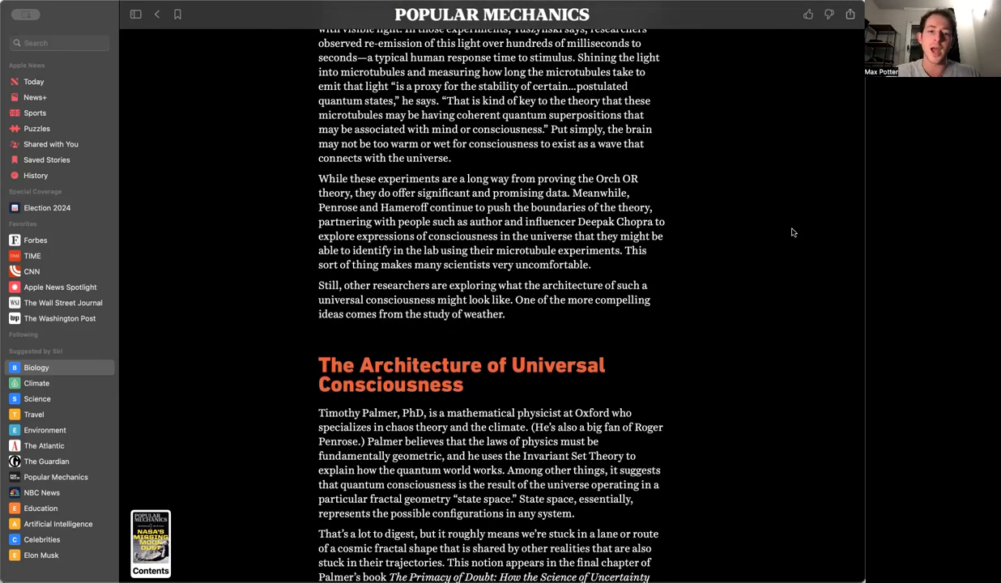
scroll("down", 3)
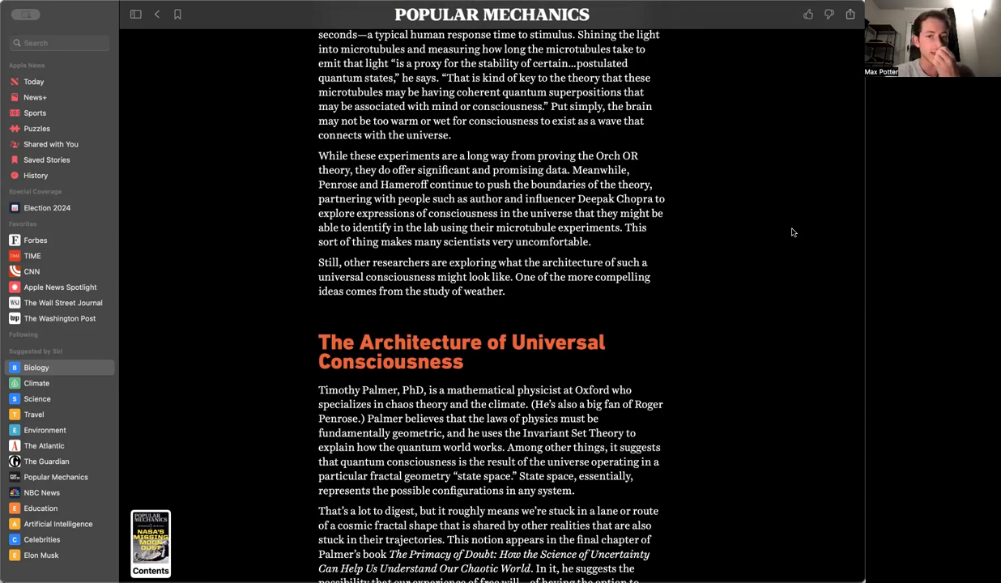
scroll("down", 3)
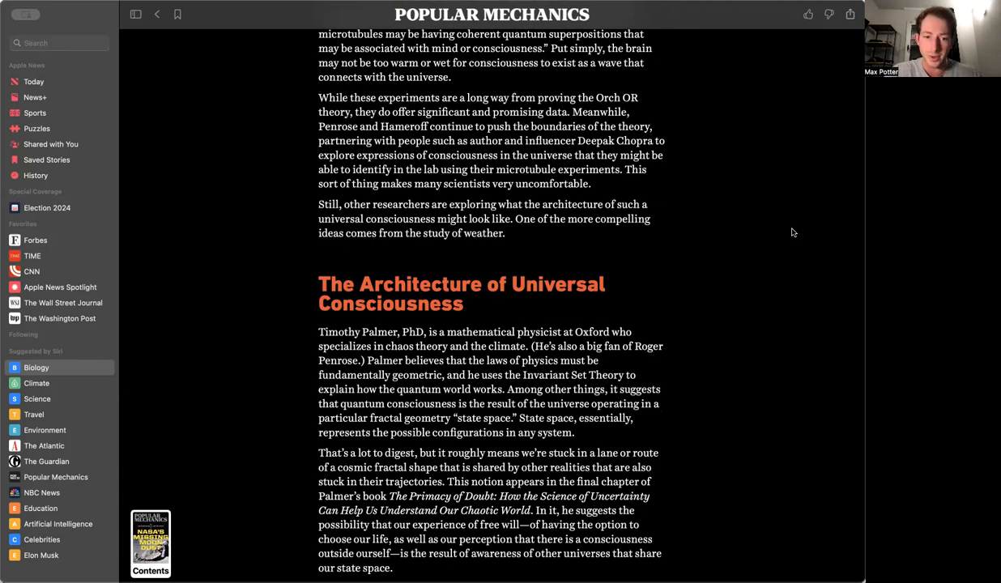
scroll("down", 3)
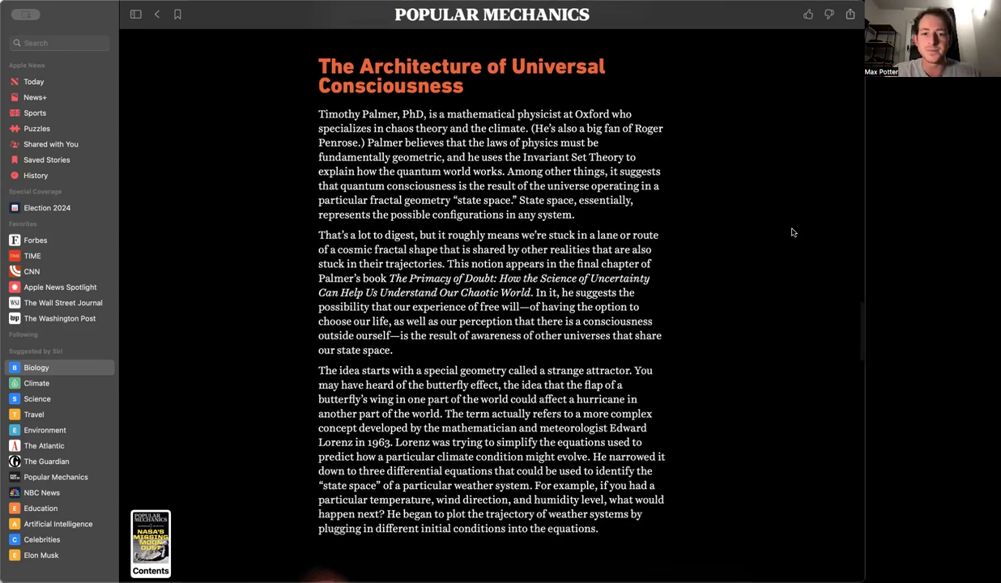
scroll("down", 3)
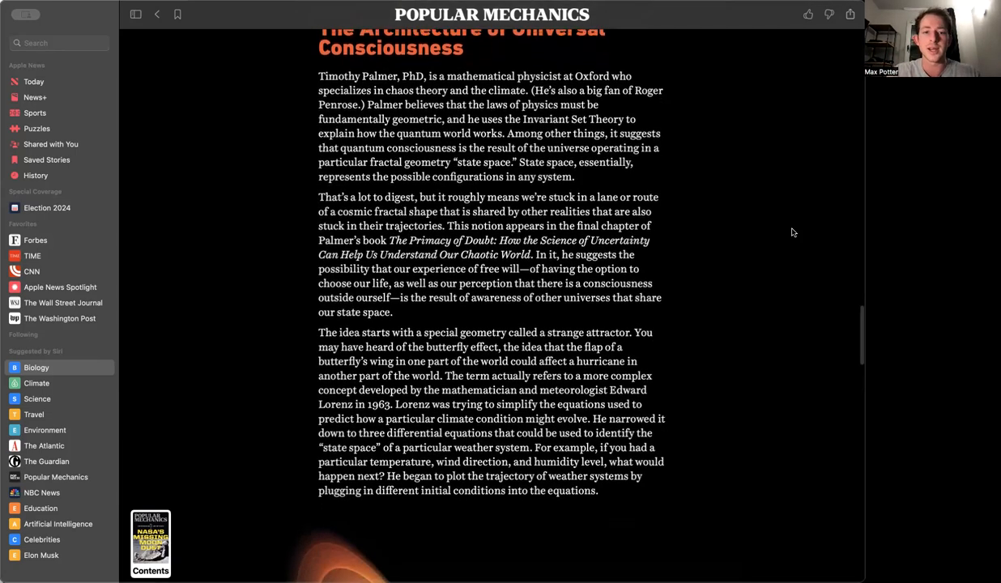
scroll("down", 3)
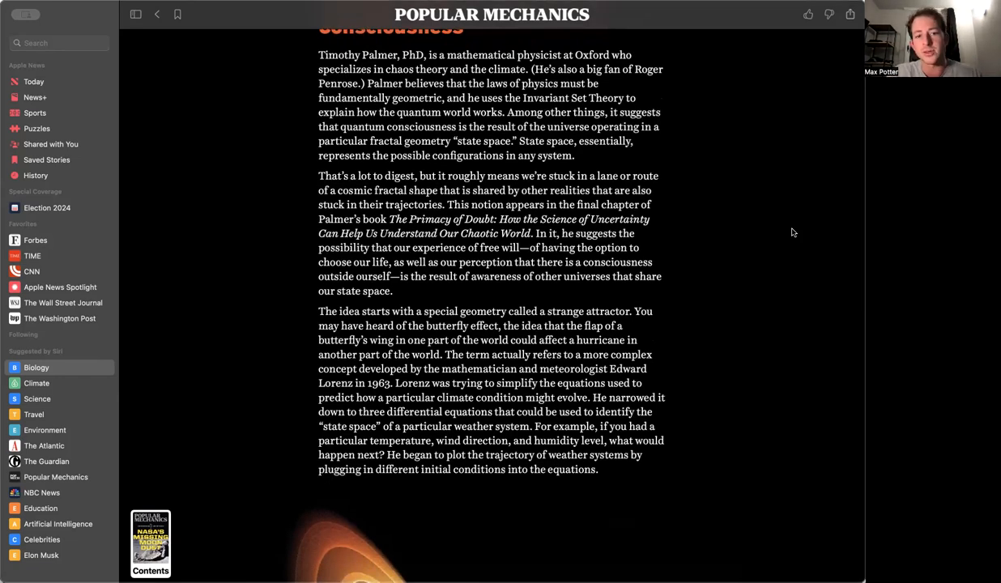
scroll("down", 3)
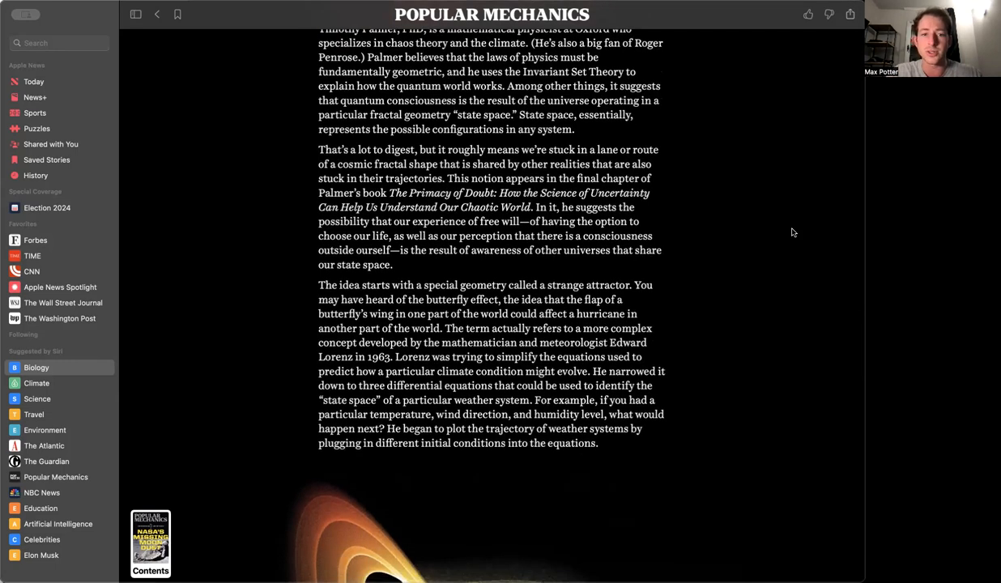
scroll("down", 3)
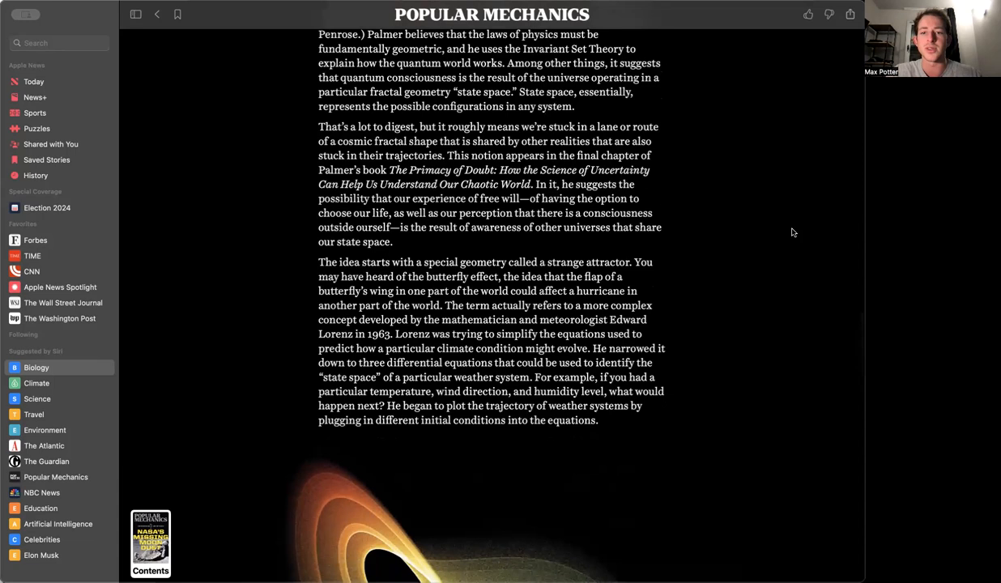
scroll("down", 3)
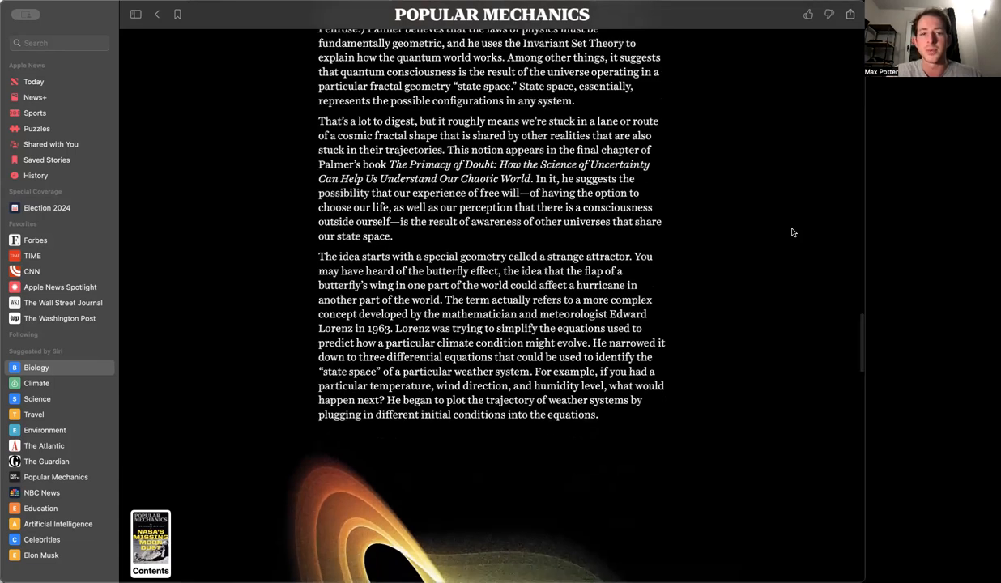
scroll("down", 3)
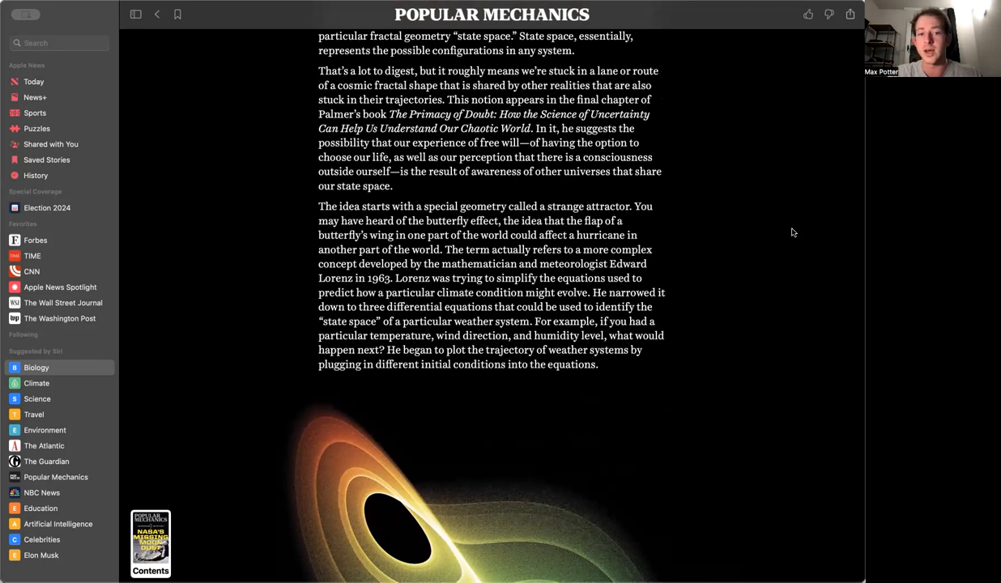
scroll("down", 3)
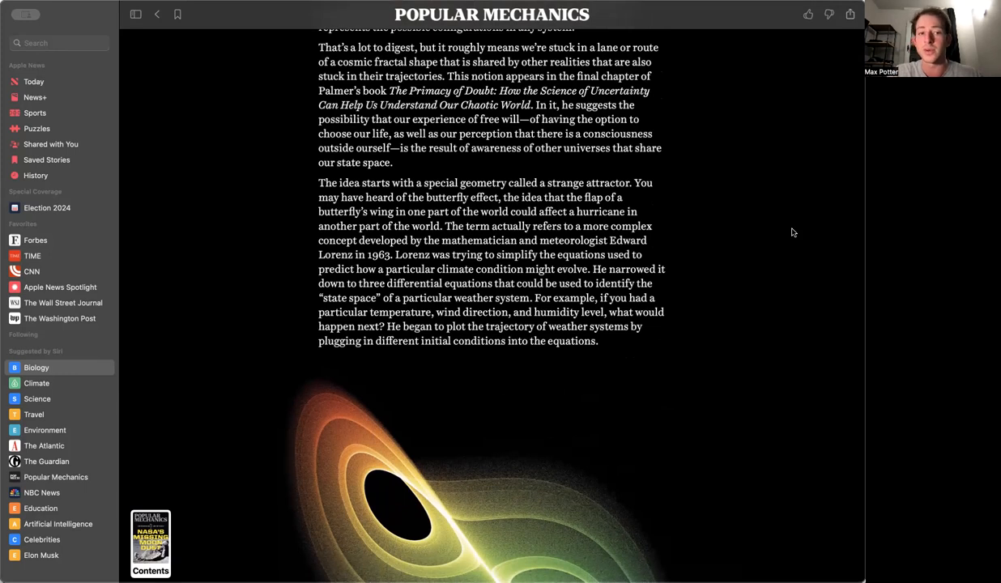
scroll("down", 3)
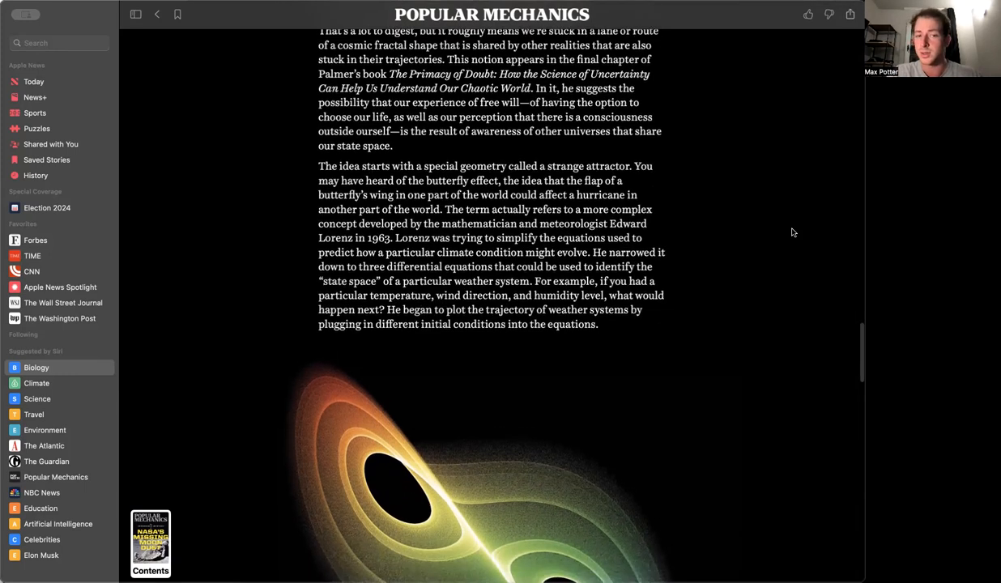
scroll("down", 3)
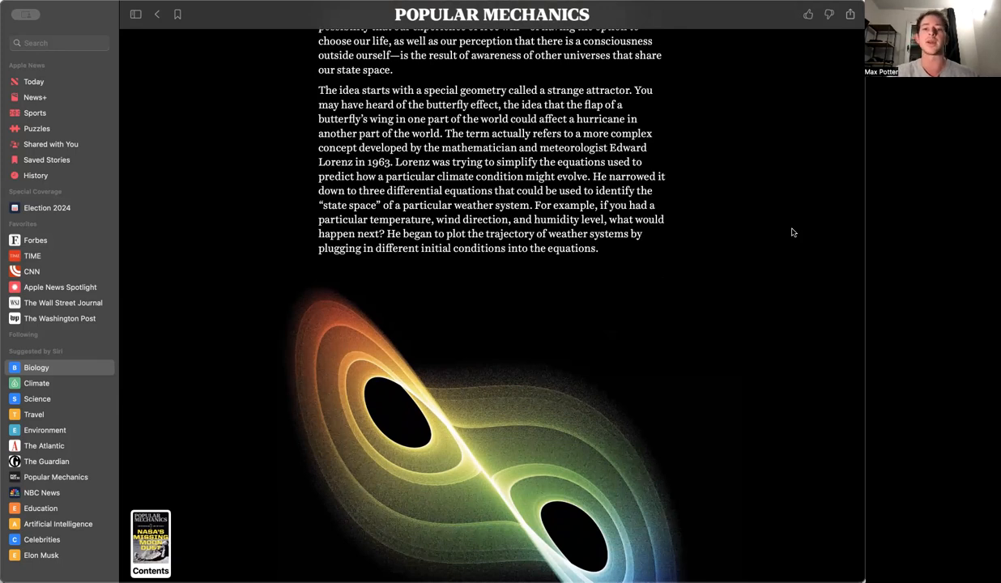
scroll("down", 3)
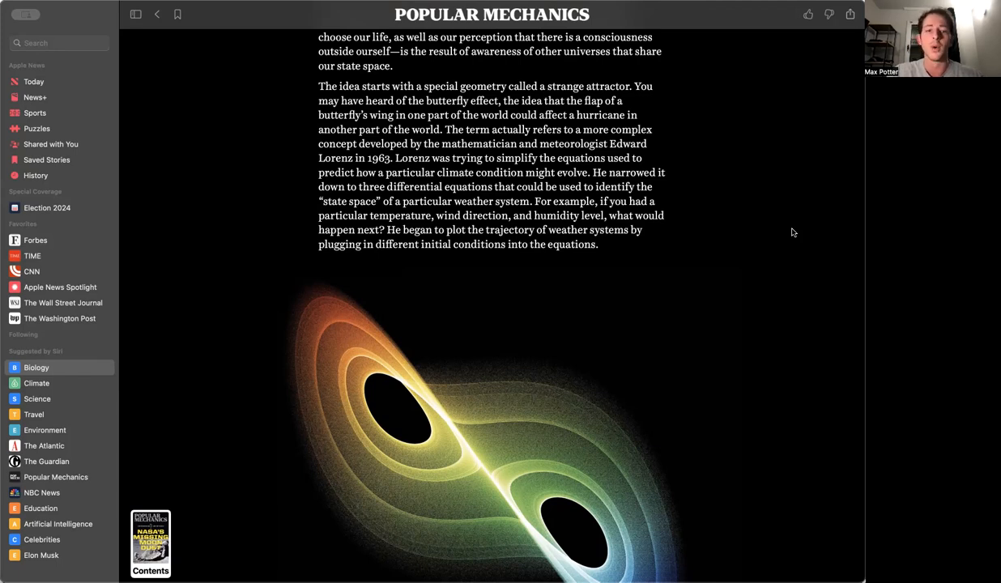
scroll("down", 3)
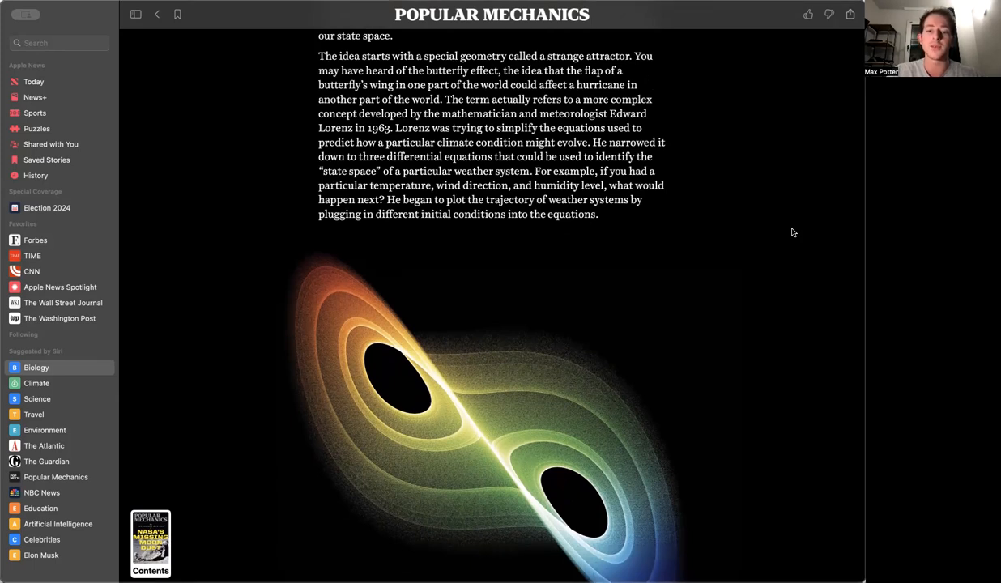
scroll("down", 3)
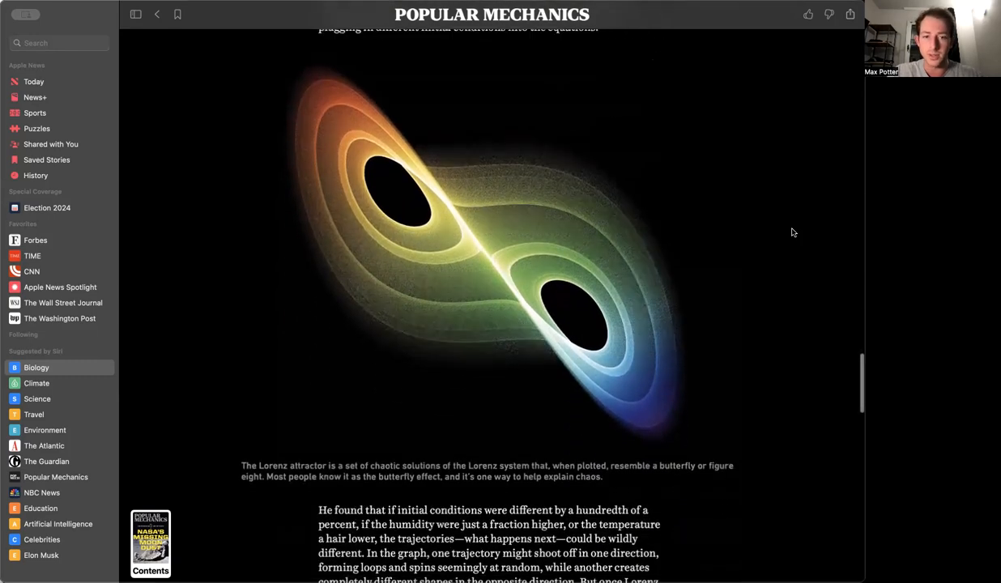
scroll("down", 3)
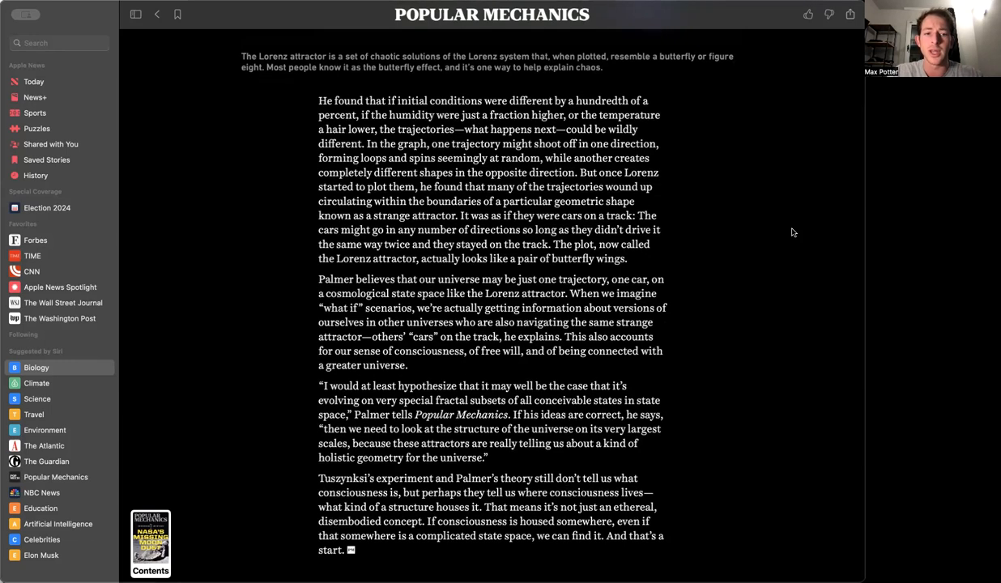
scroll("down", 3)
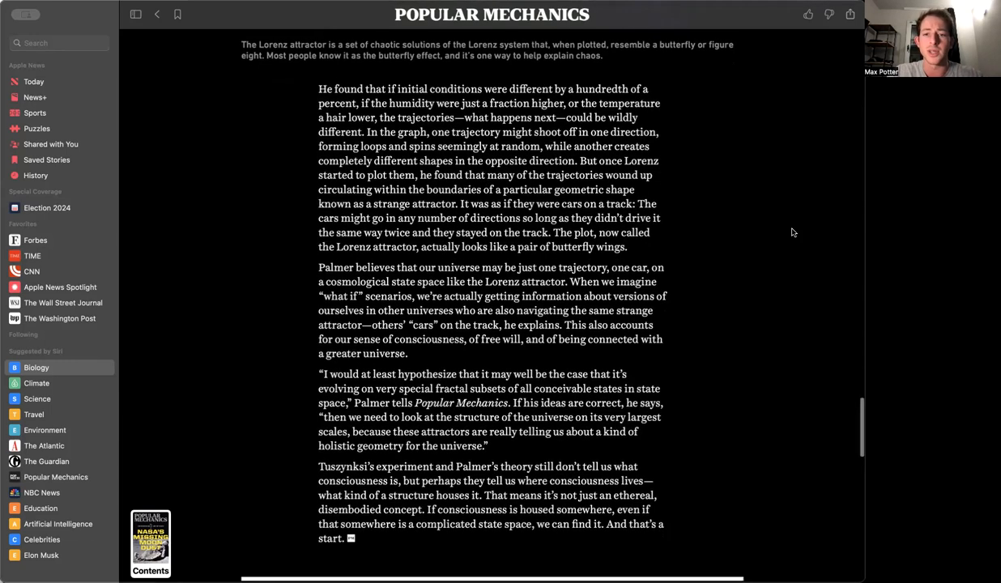
scroll("down", 3)
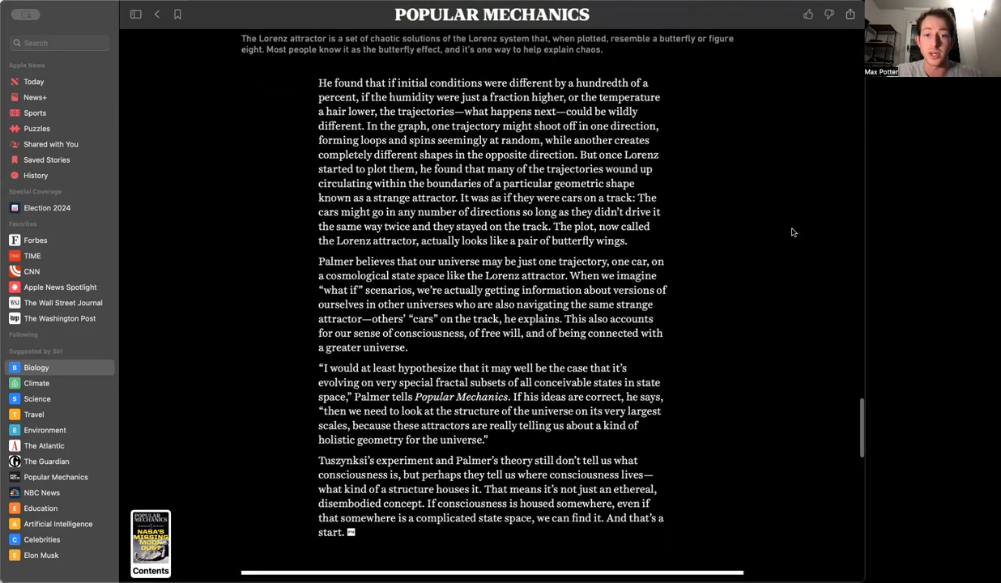
scroll("down", 3)
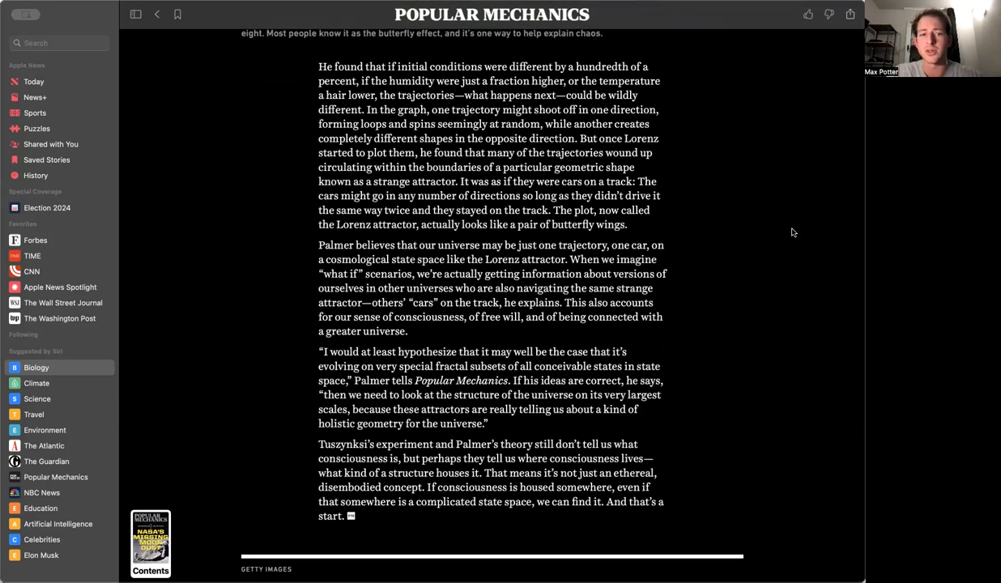
scroll("down", 3)
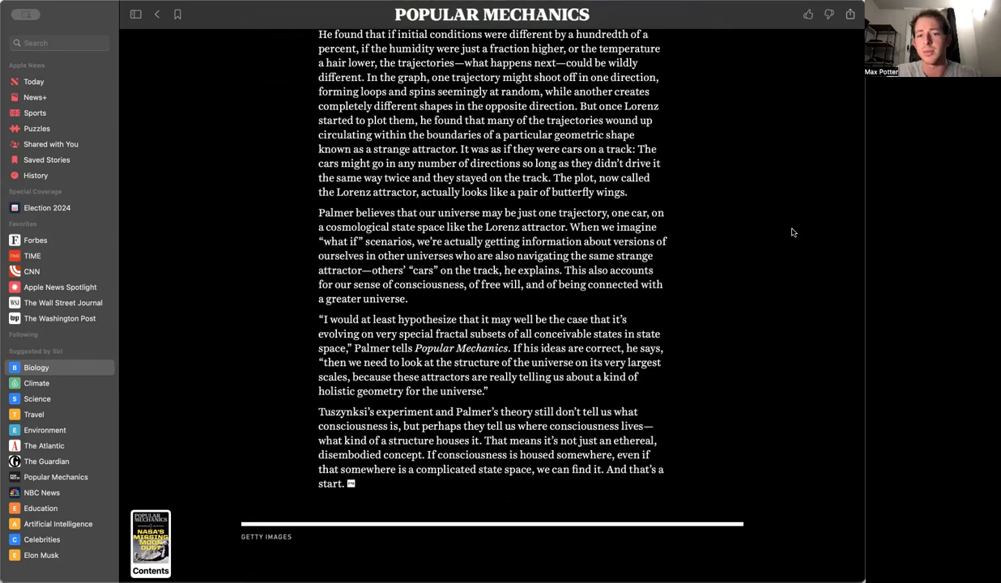
scroll("down", 3)
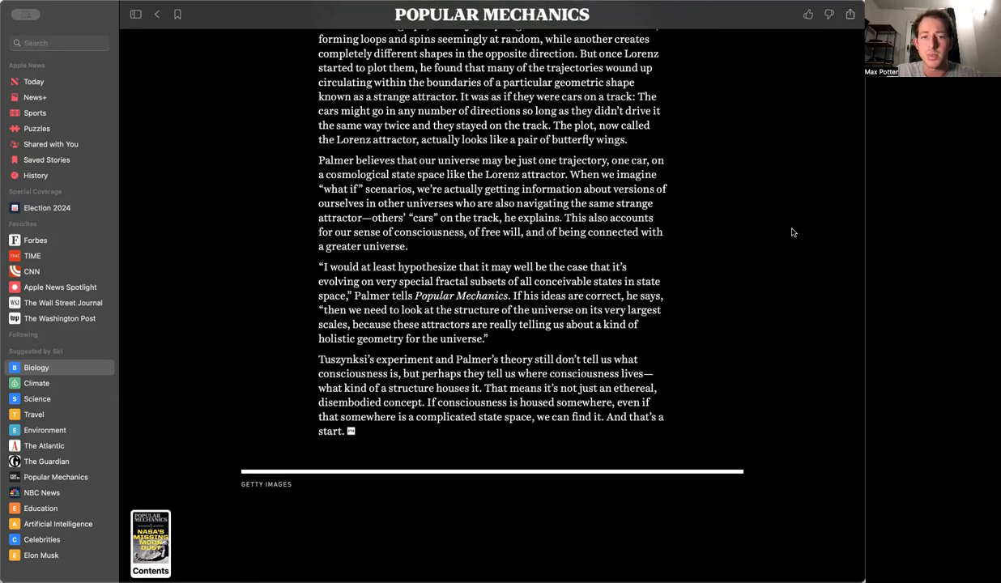
scroll("down", 3)
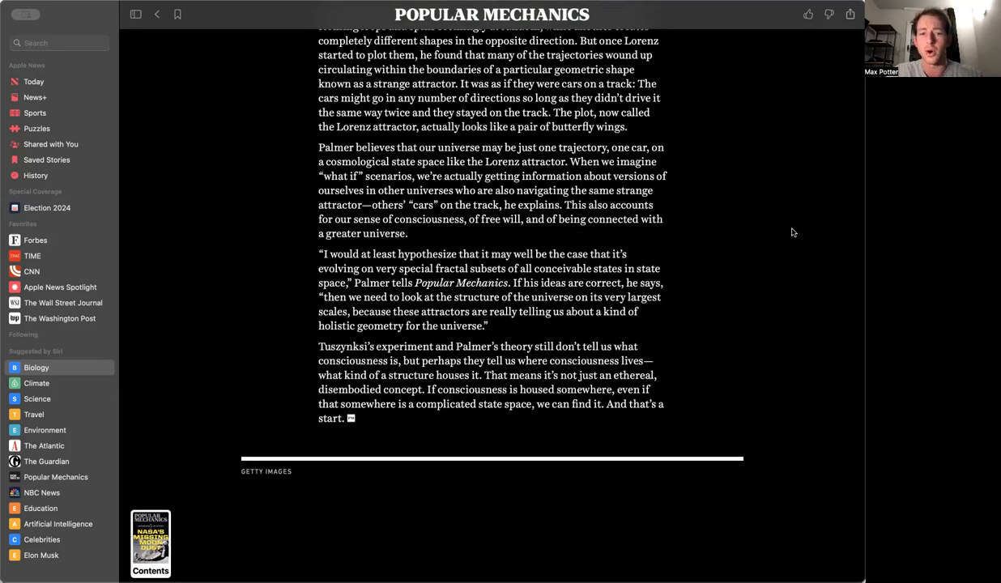
scroll("down", 3)
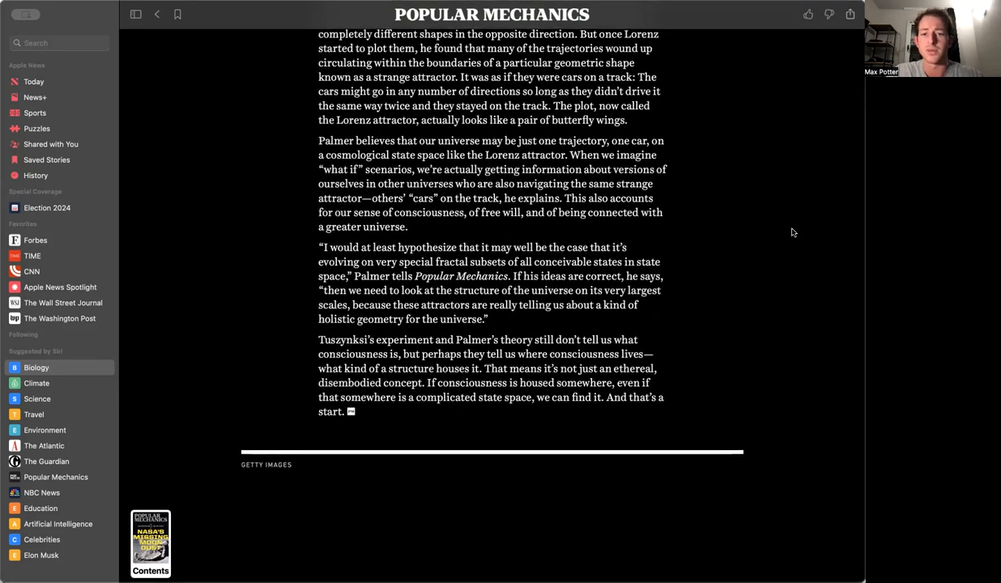
scroll("down", 3)
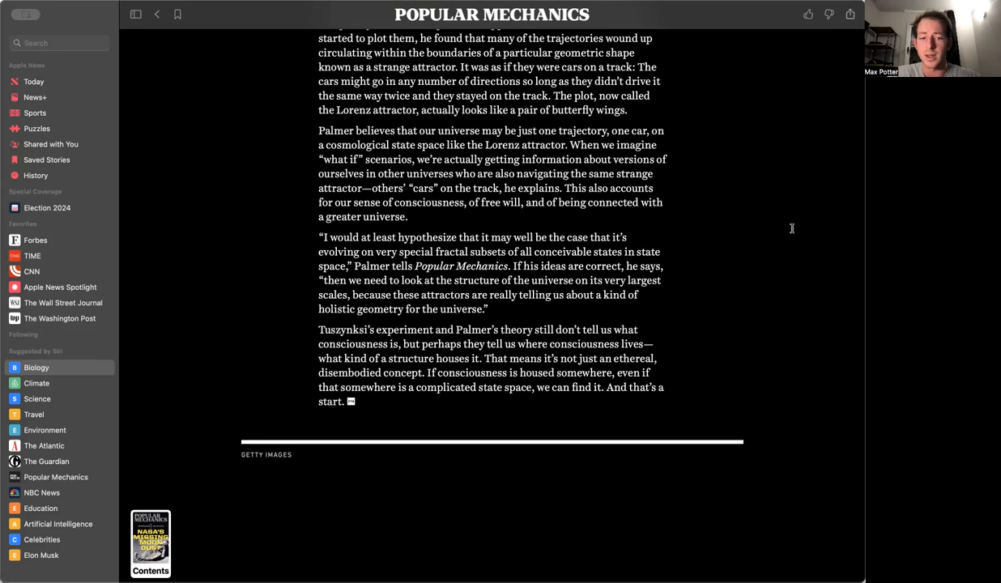
mouse_move(774, 76)
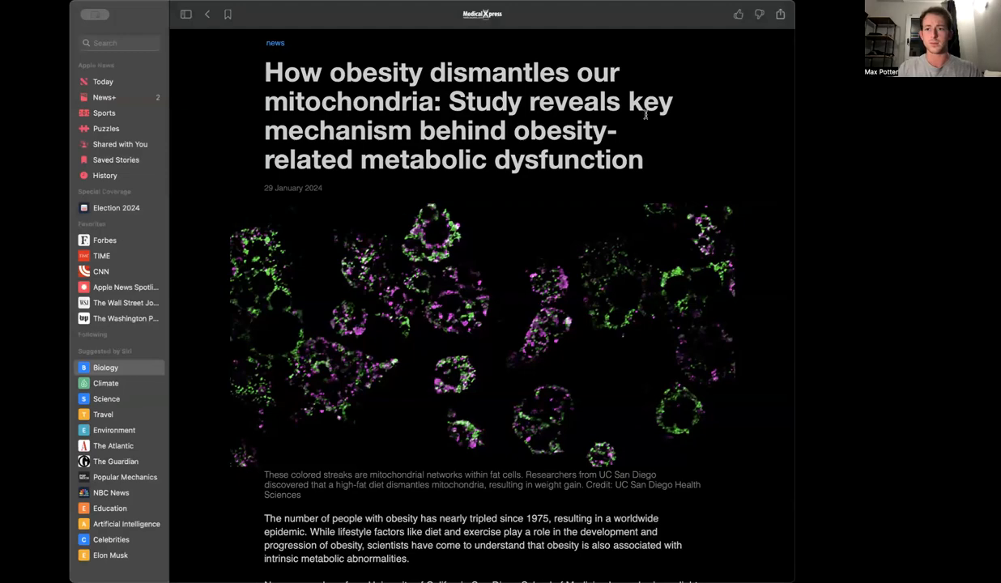
mouse_move(657, 288)
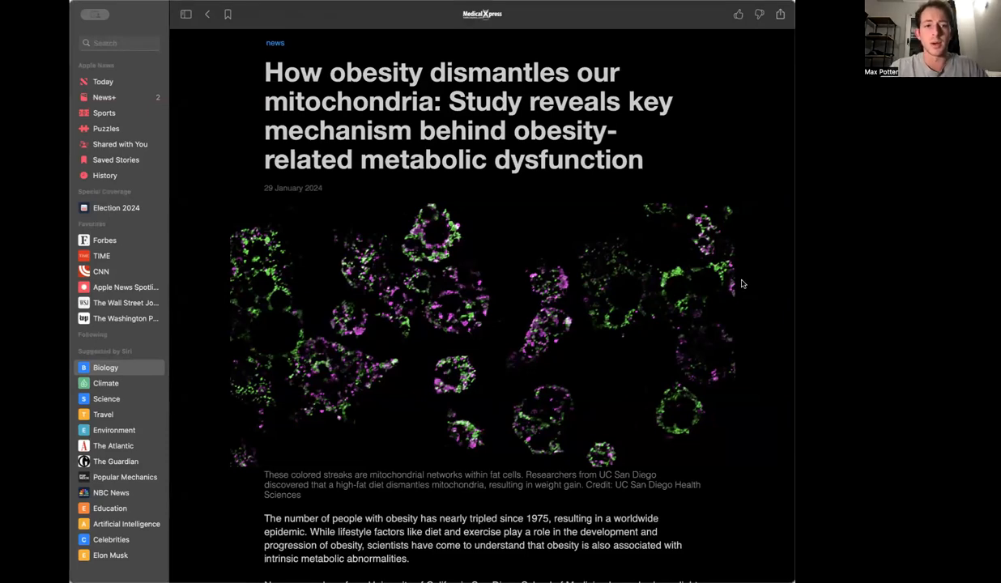
scroll("down", 3)
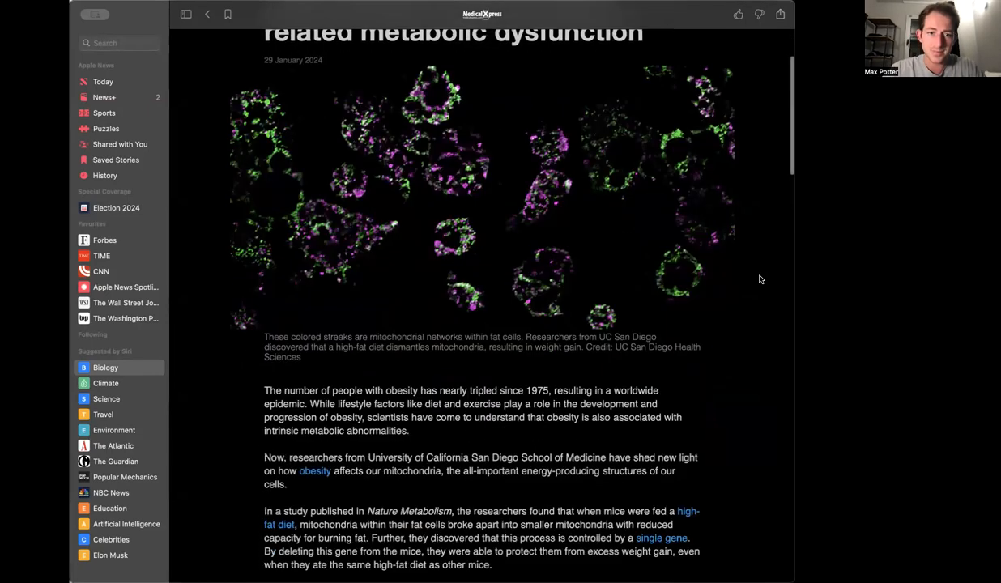
scroll("up", 3)
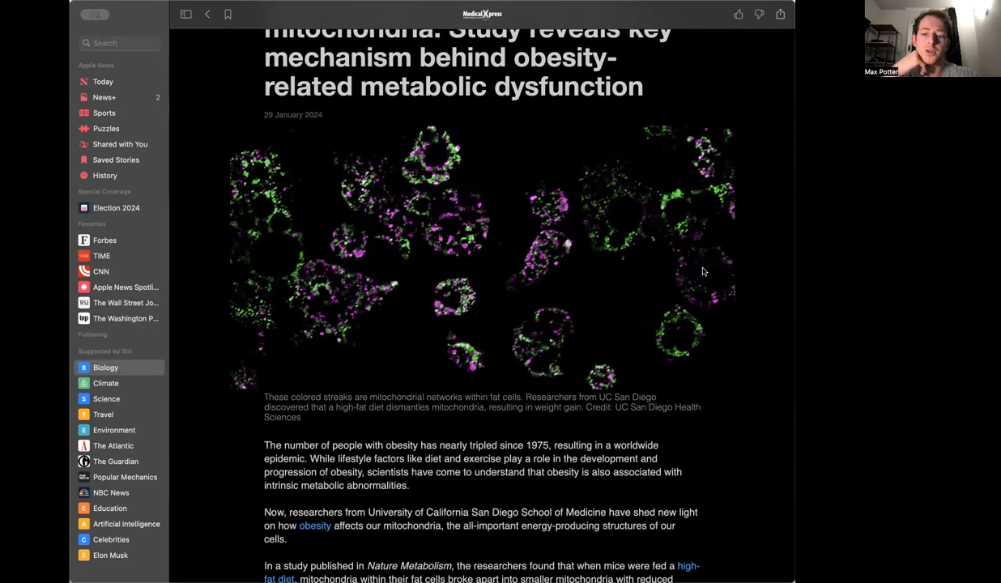
scroll("down", 3)
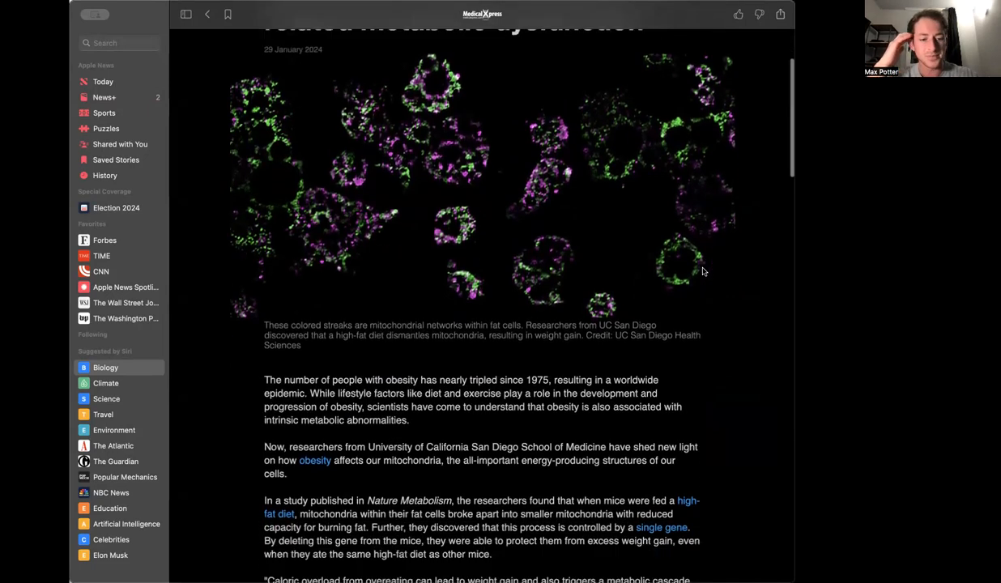
scroll("down", 3)
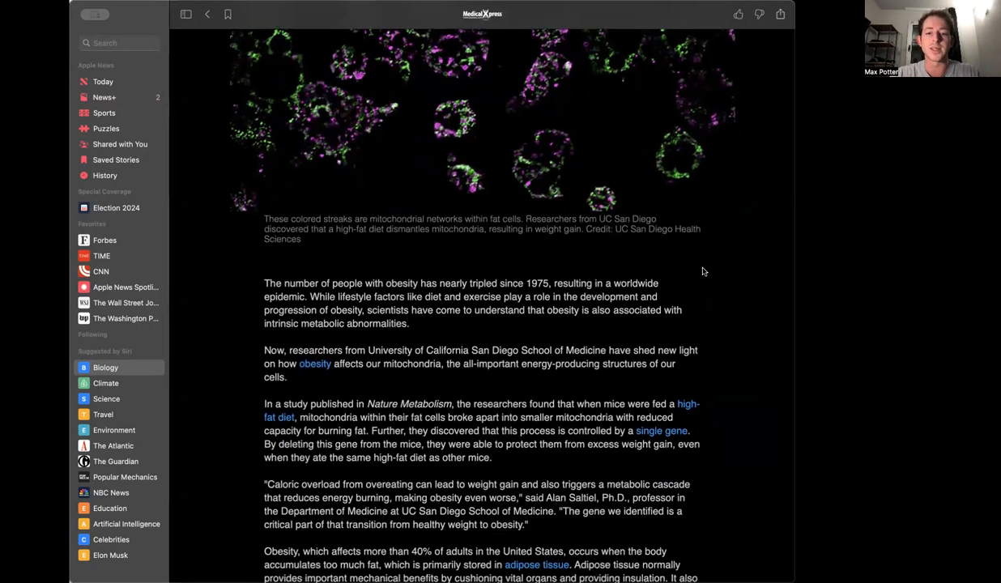
mouse_move(721, 268)
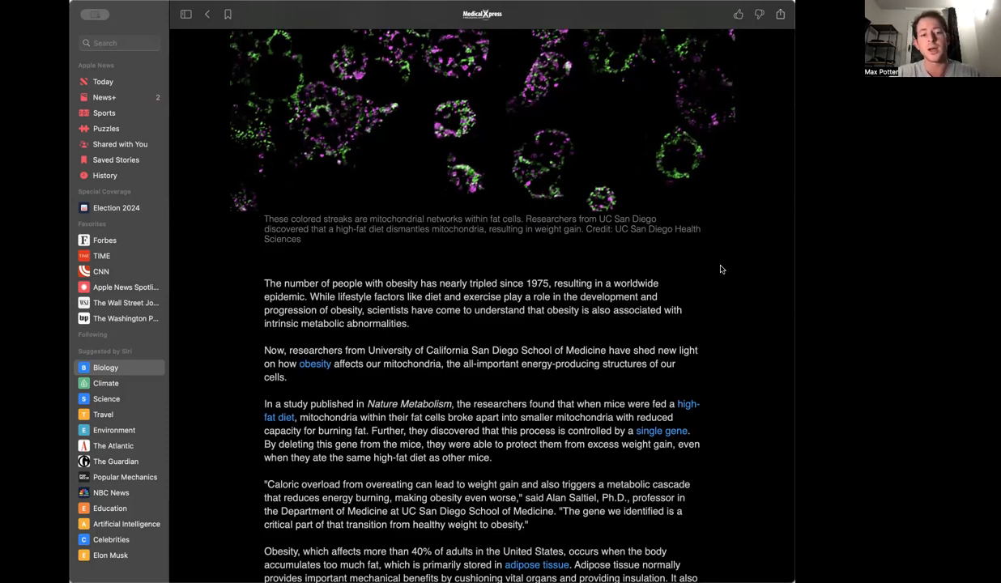
scroll("down", 3)
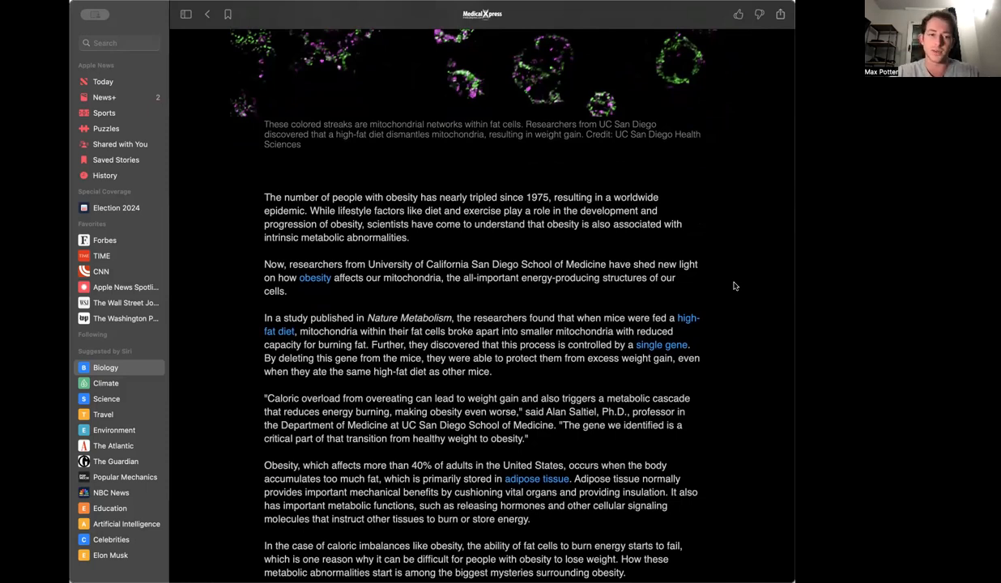
scroll("down", 3)
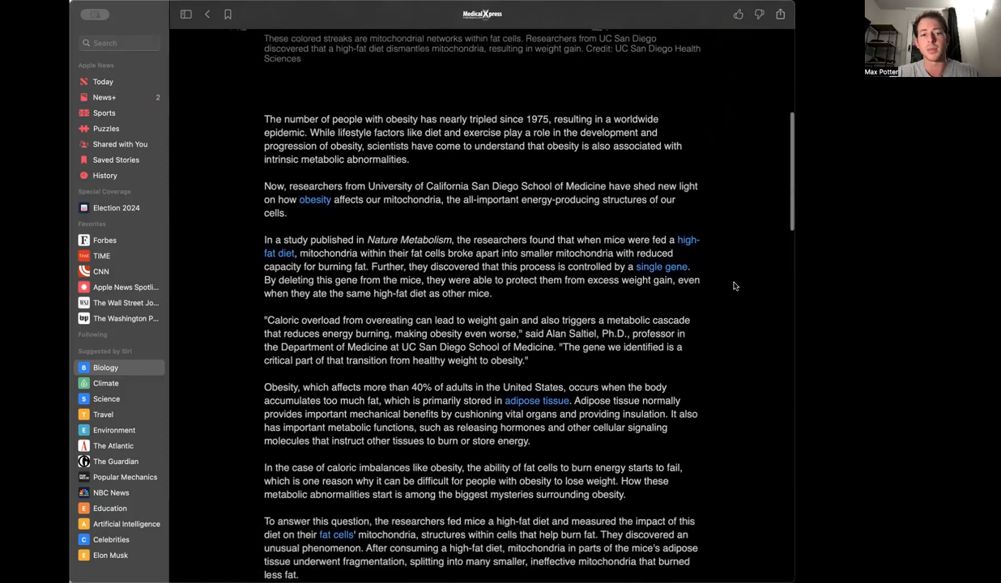
scroll("down", 3)
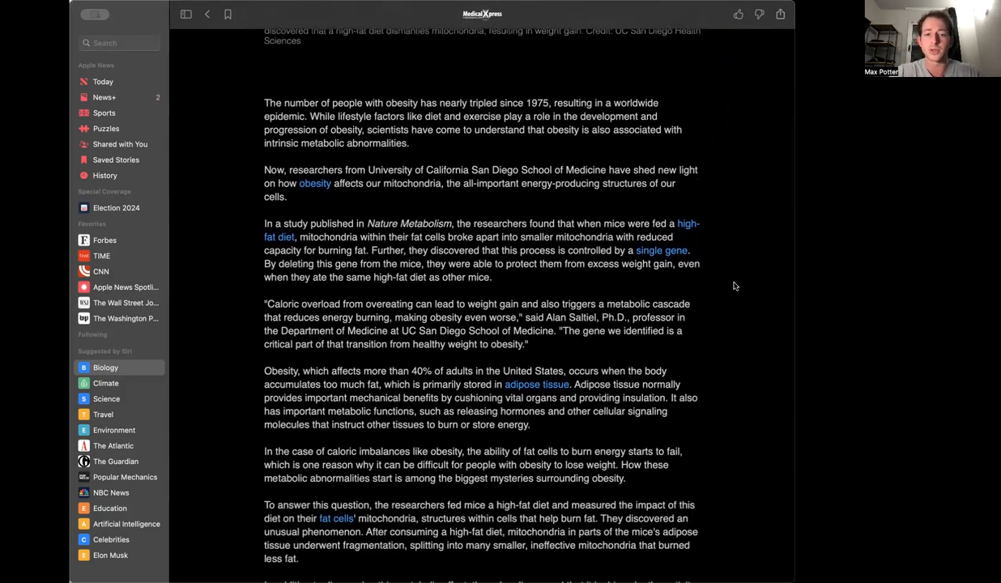
scroll("down", 3)
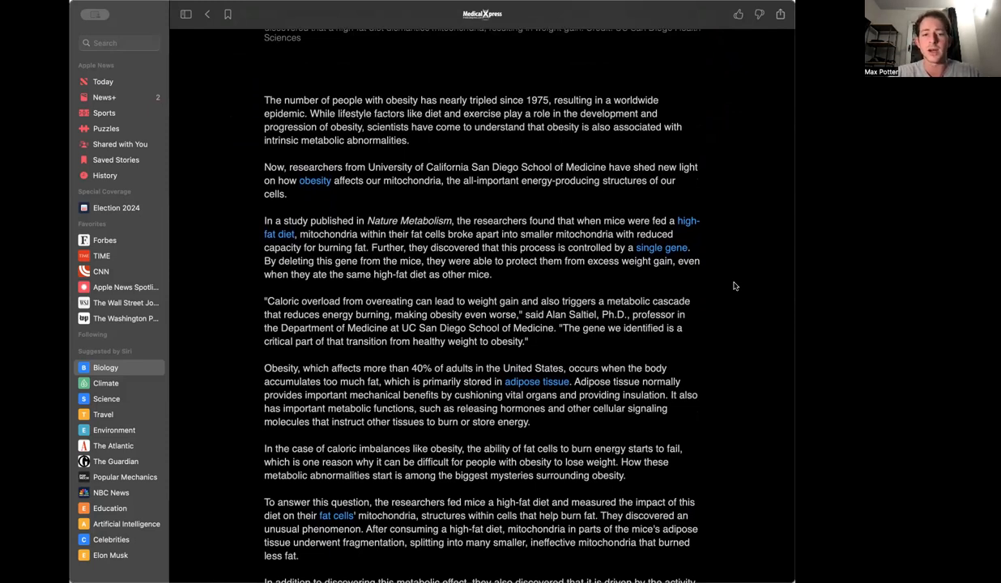
mouse_move(739, 285)
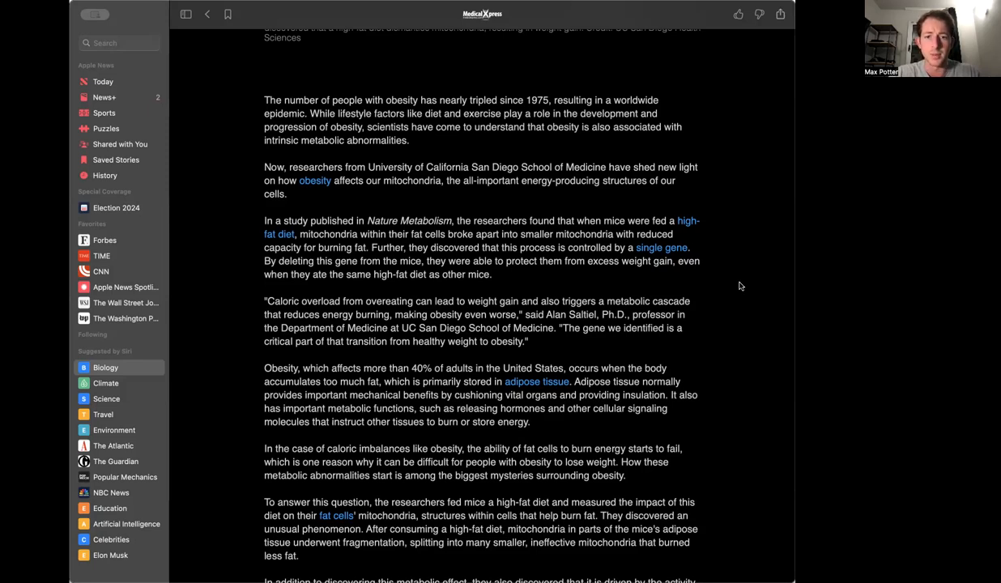
mouse_move(456, 256)
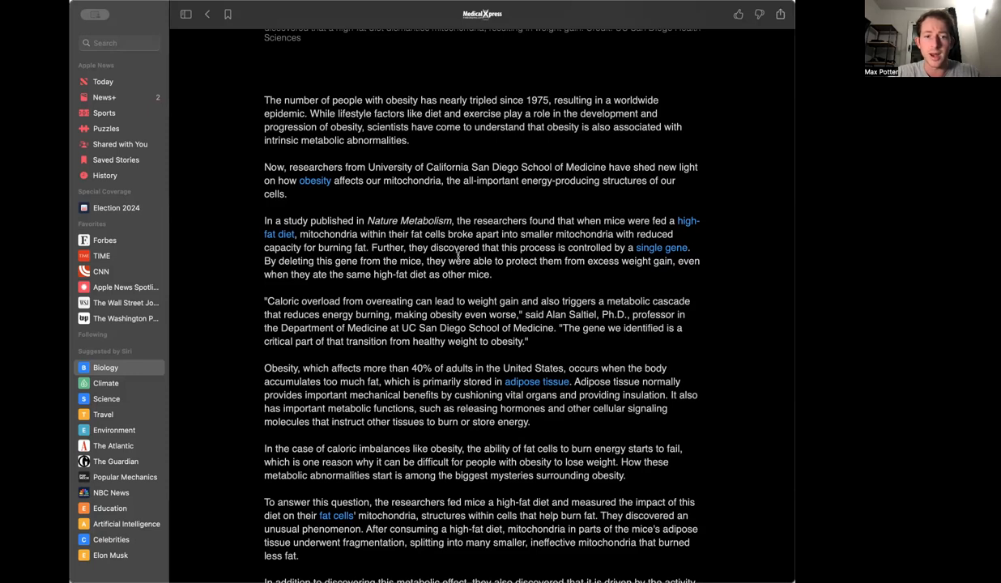
mouse_move(645, 258)
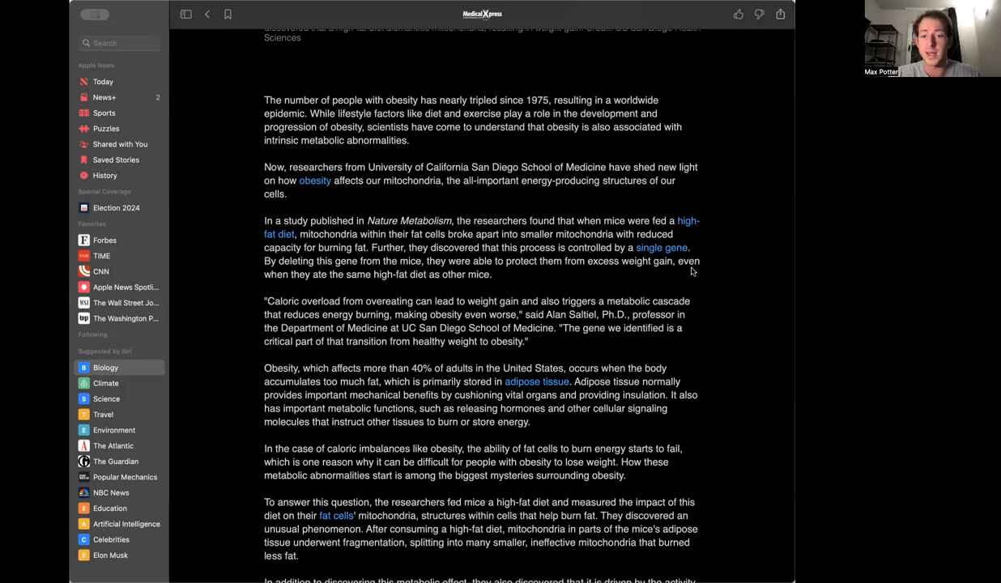
mouse_move(558, 285)
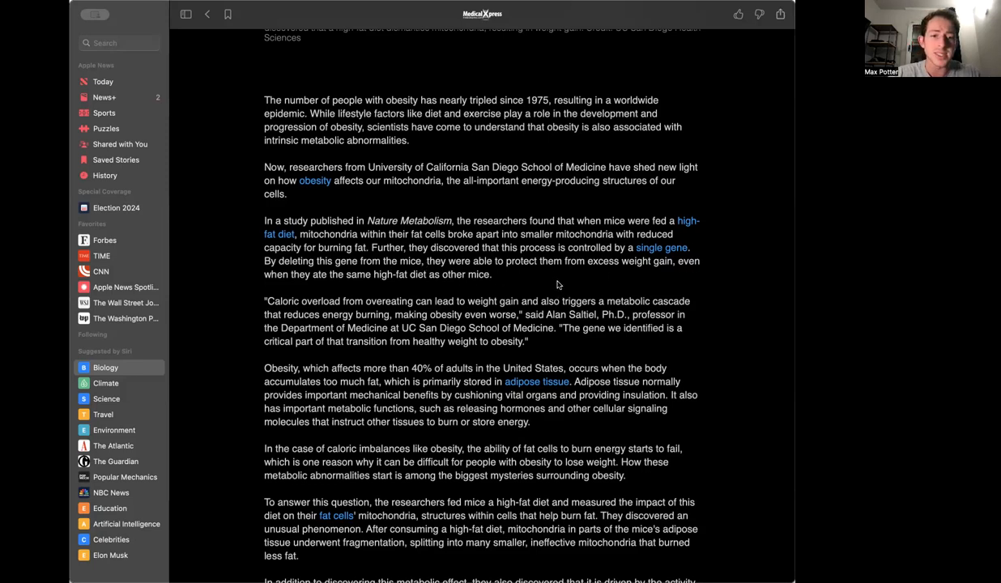
mouse_move(737, 285)
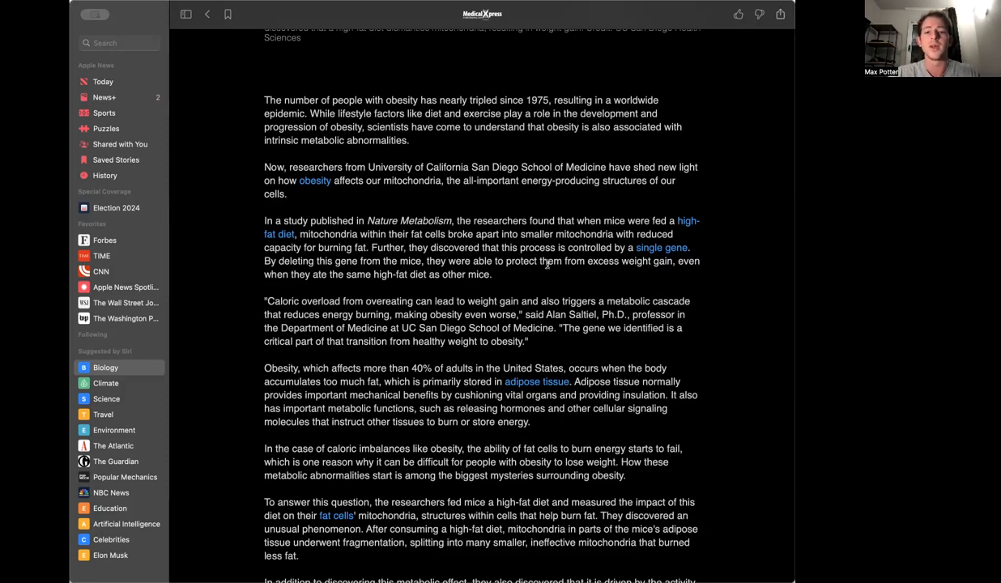
mouse_move(518, 275)
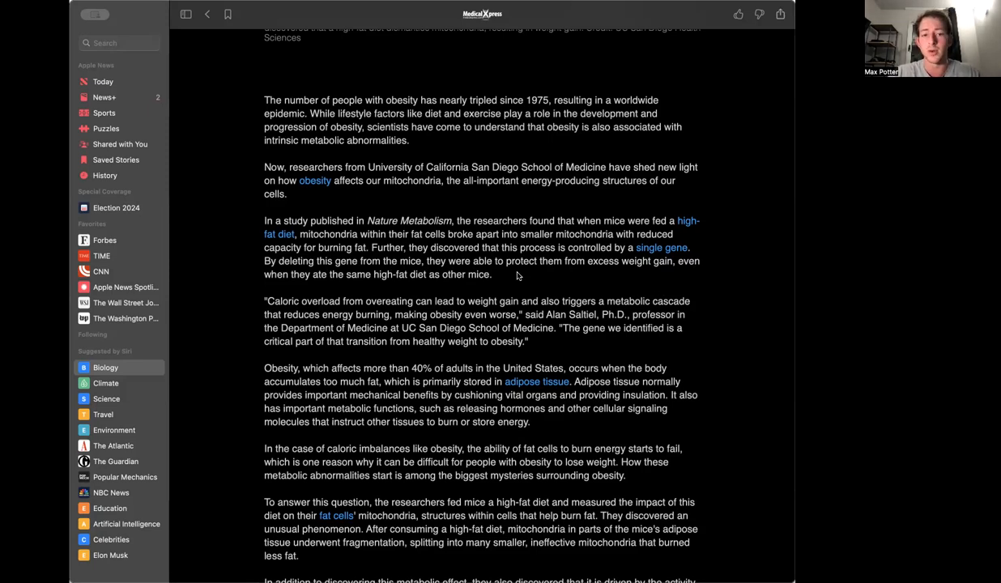
mouse_move(749, 276)
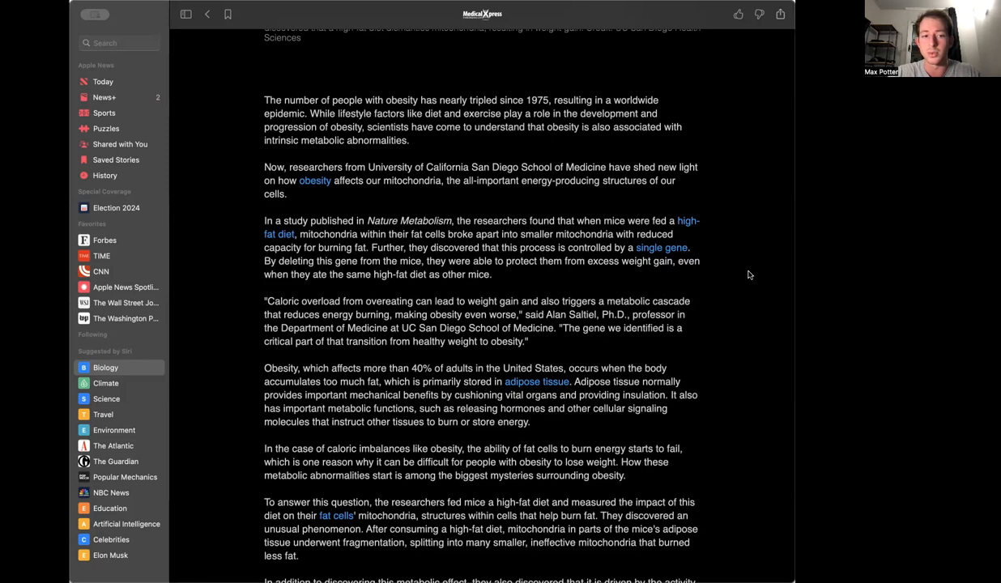
scroll("down", 3)
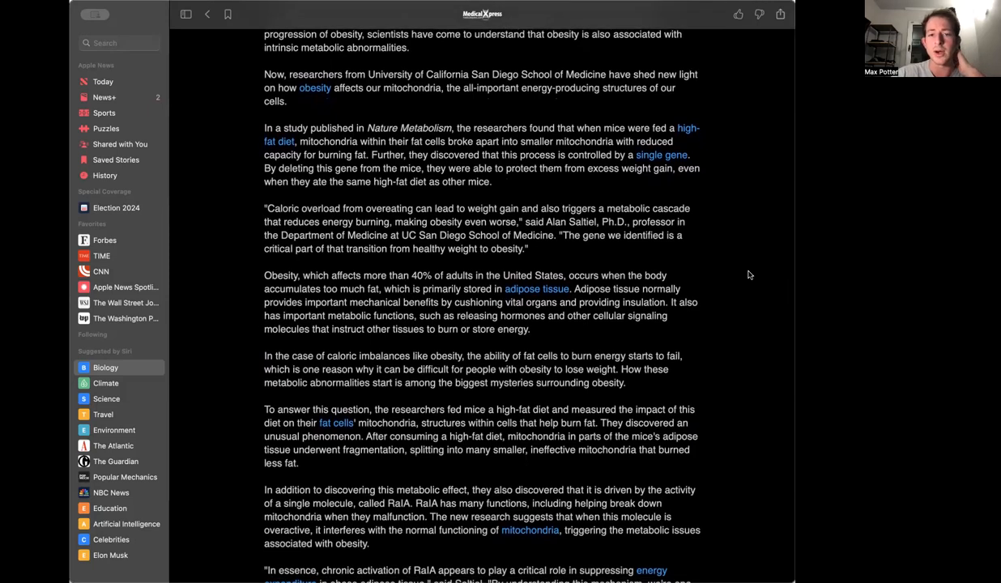
scroll("down", 3)
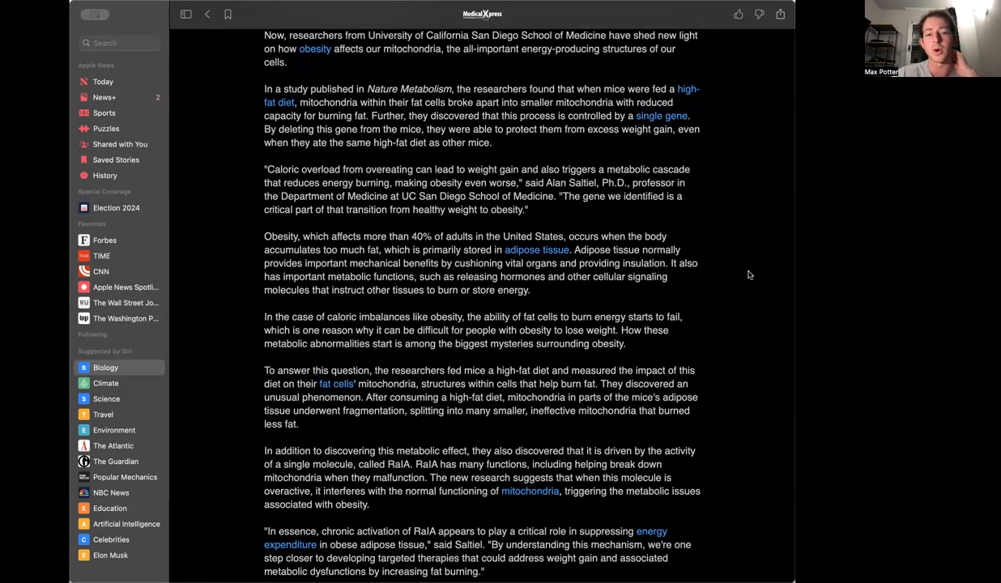
scroll("down", 3)
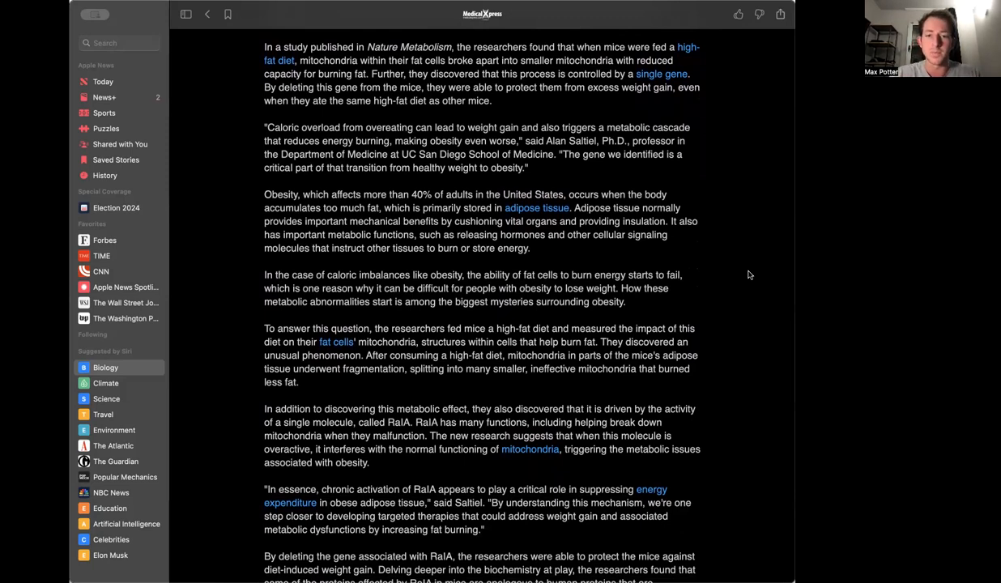
scroll("down", 3)
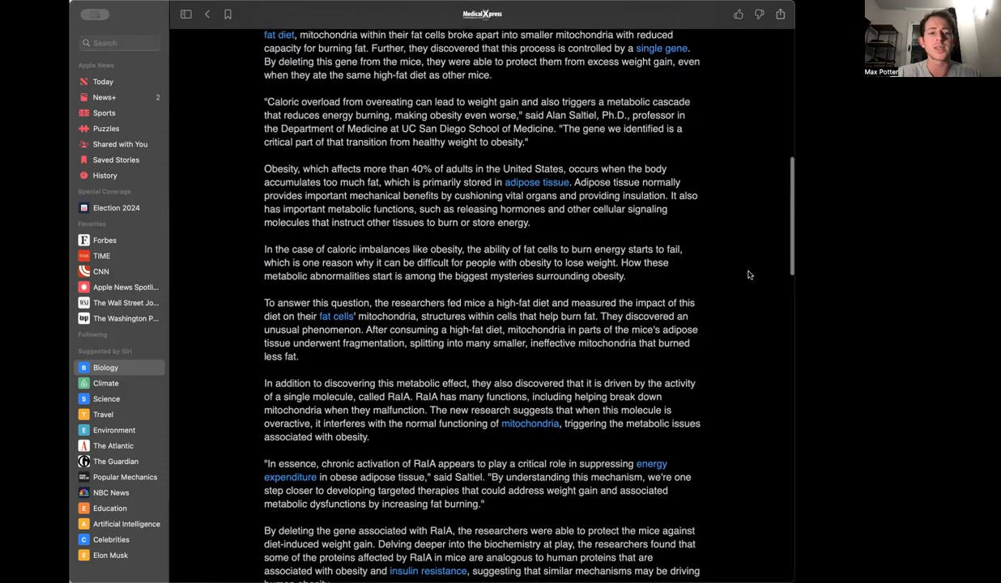
scroll("down", 3)
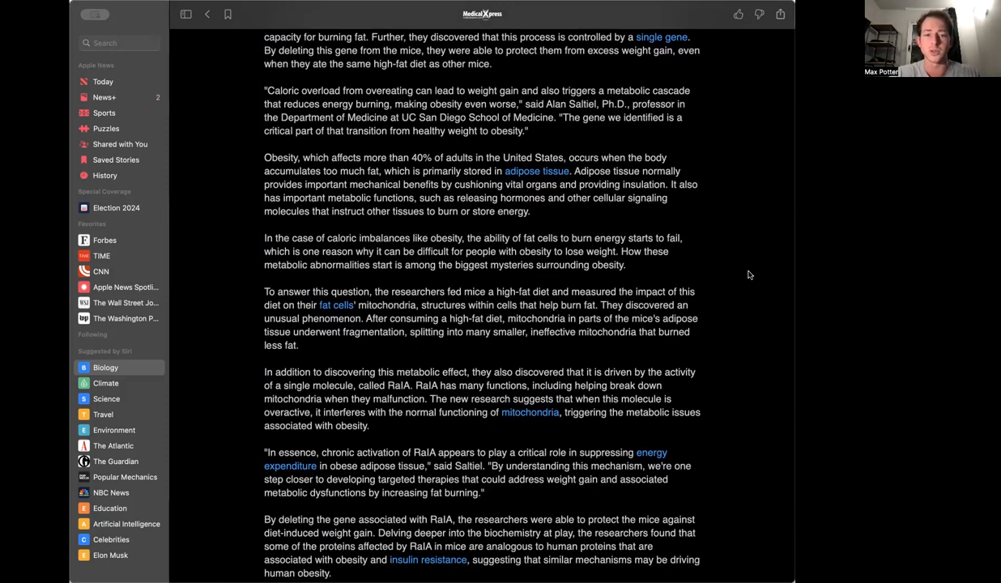
scroll("down", 3)
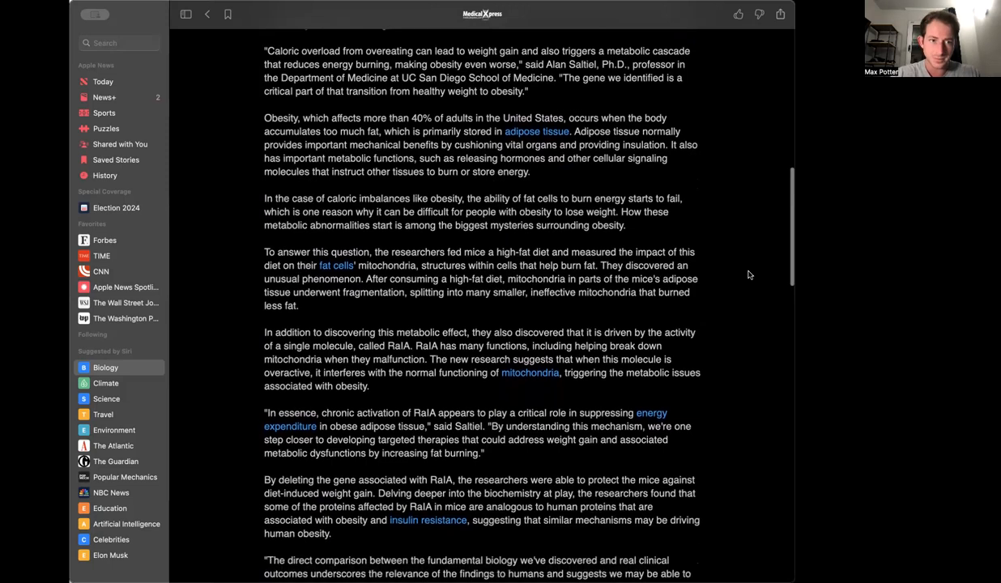
scroll("down", 3)
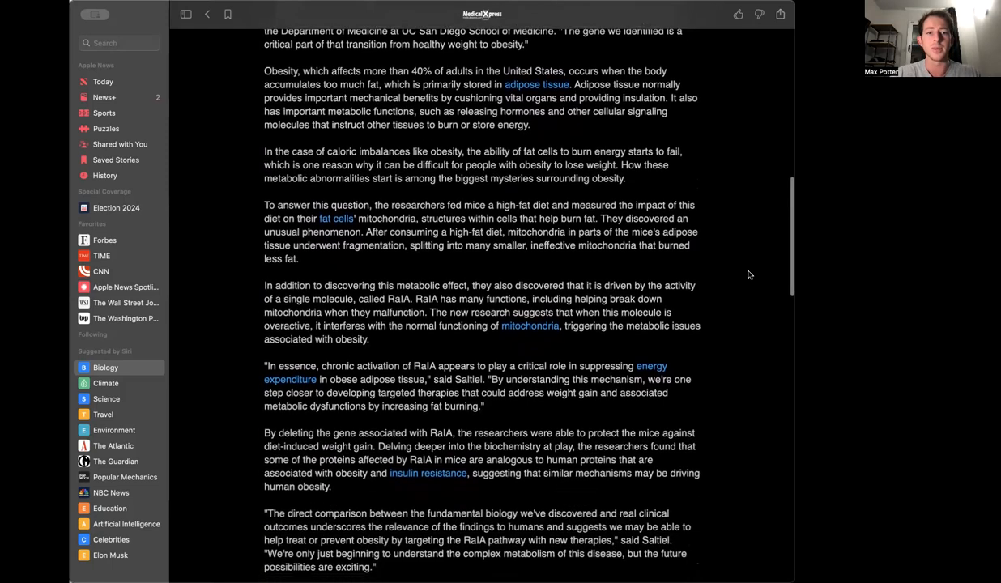
scroll("down", 3)
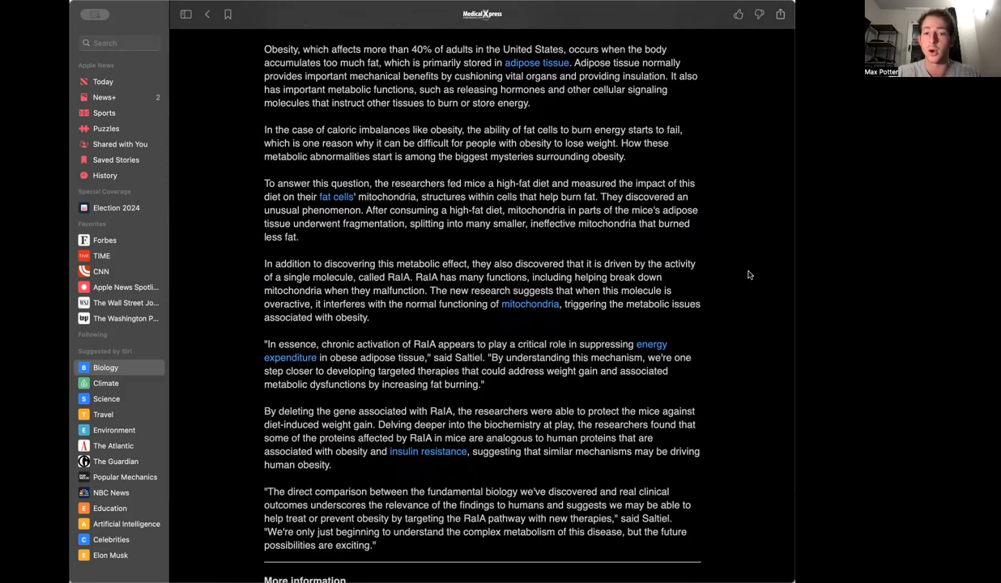
scroll("down", 3)
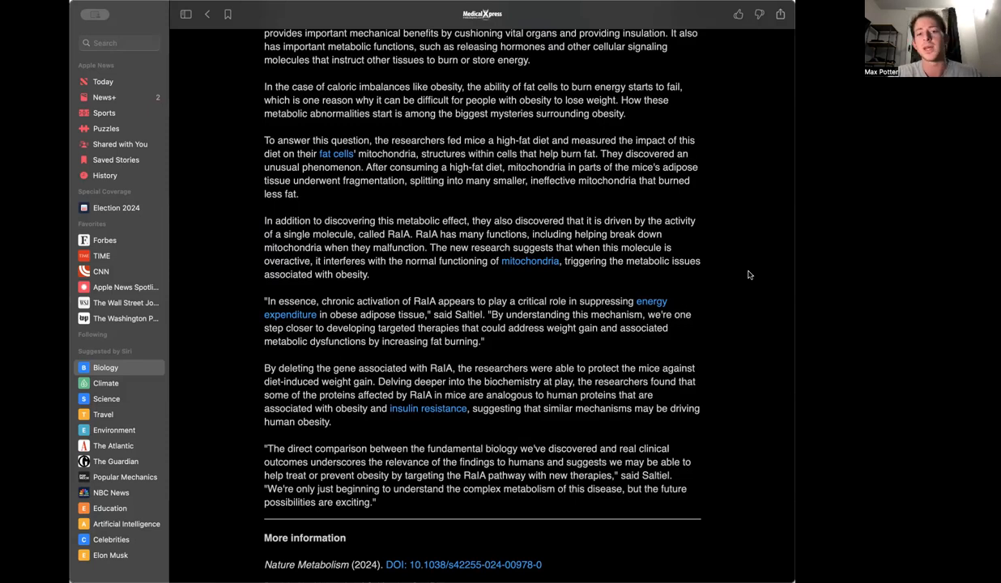
scroll("down", 3)
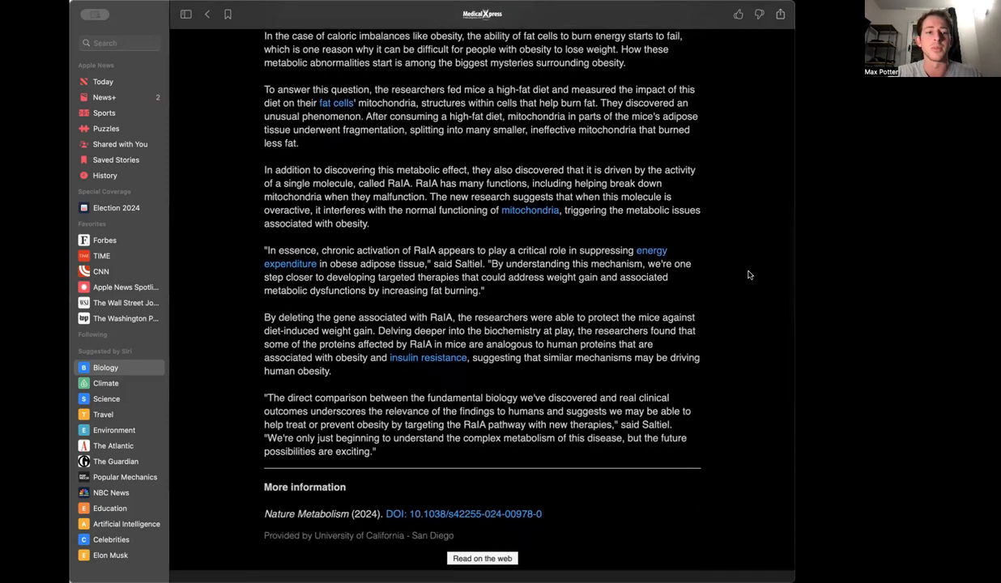
scroll("down", 3)
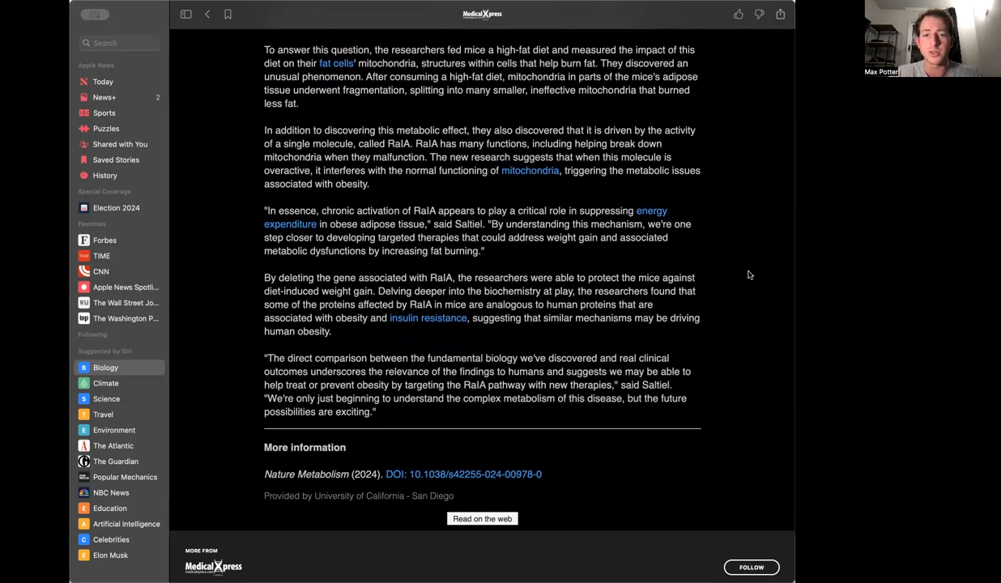
scroll("down", 3)
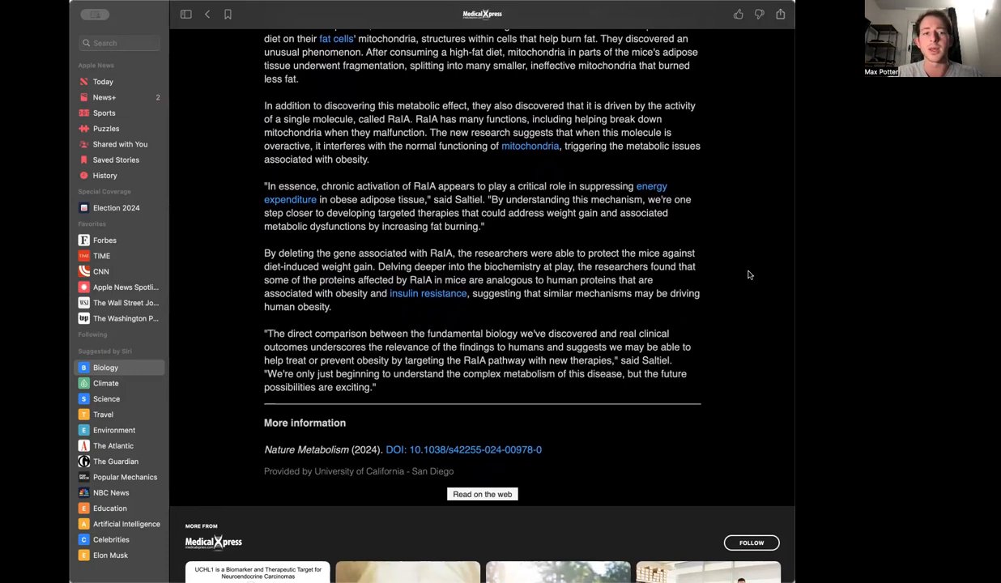
scroll("down", 3)
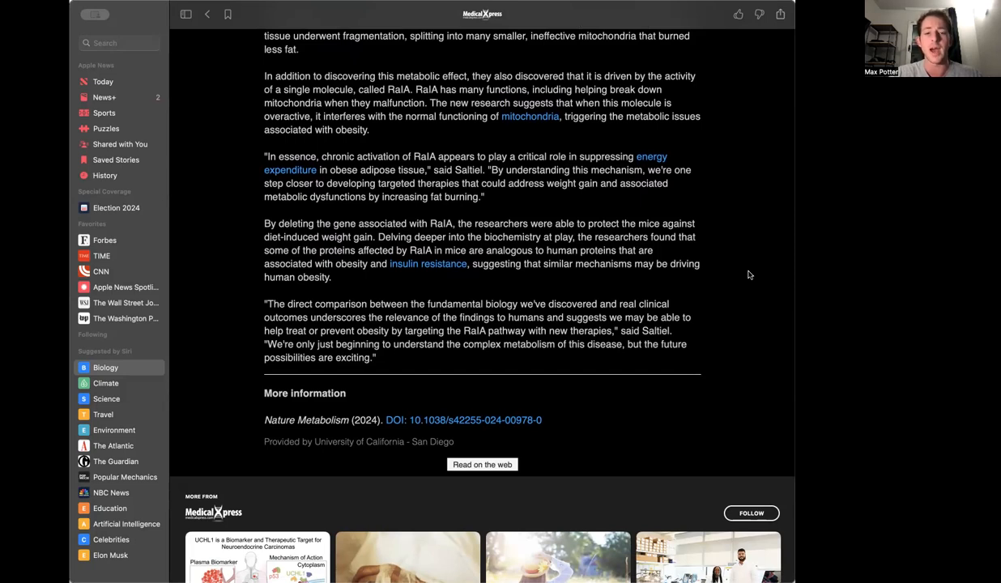
scroll("down", 3)
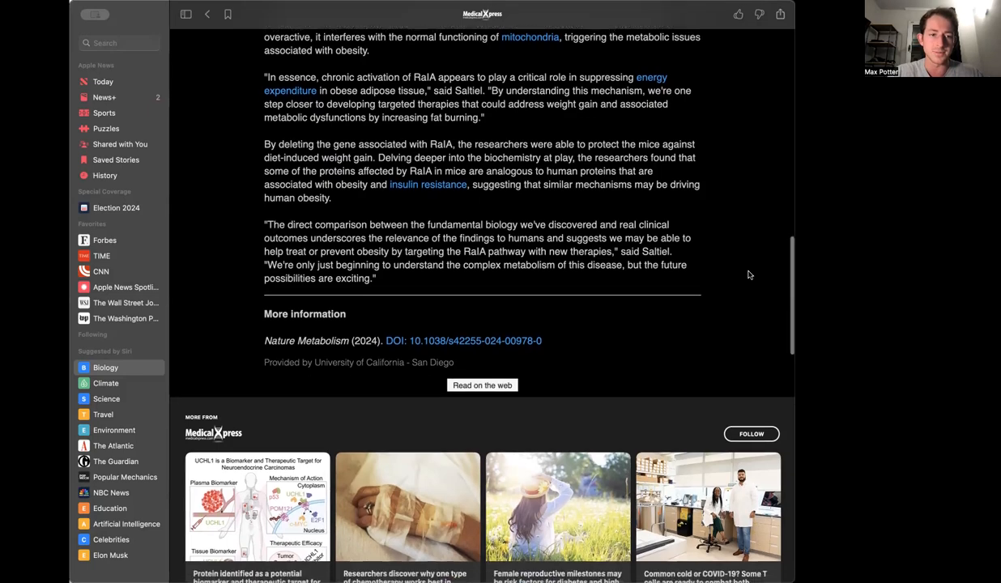
scroll("down", 3)
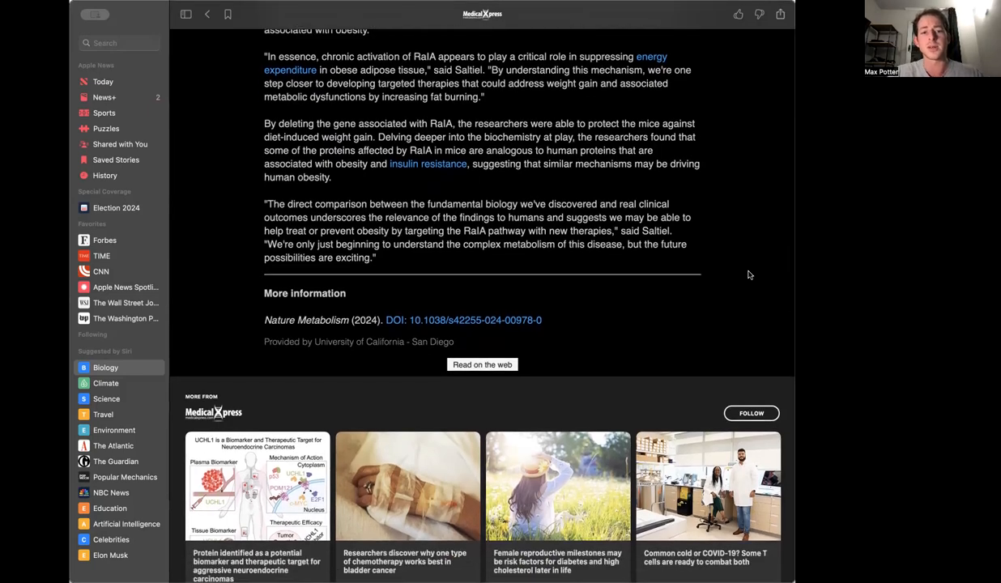